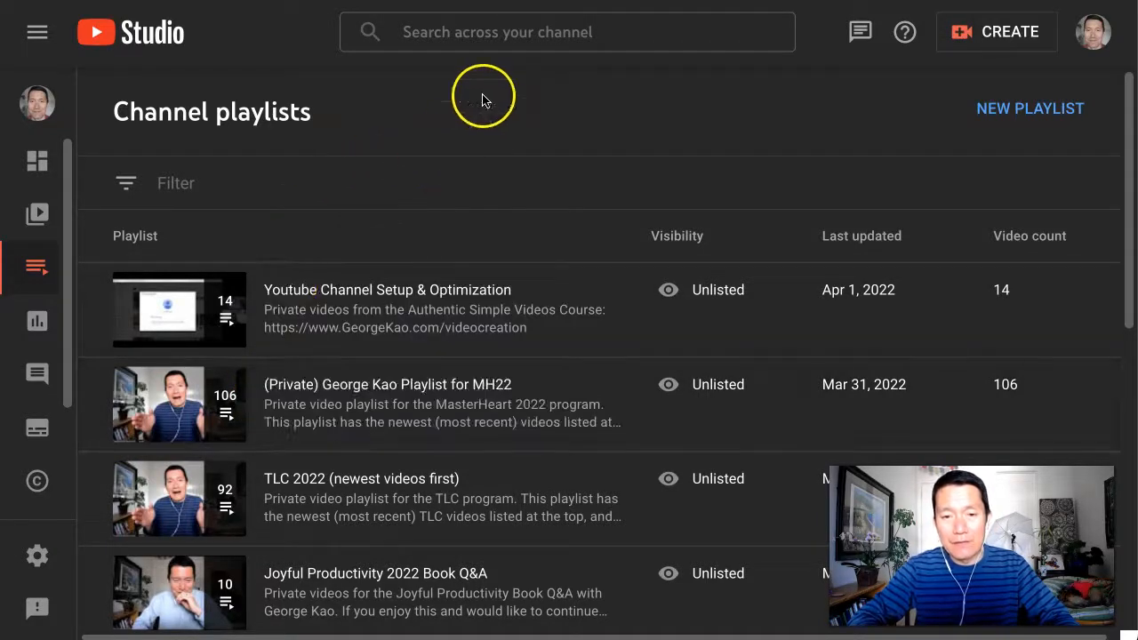
mouse_move(259, 60)
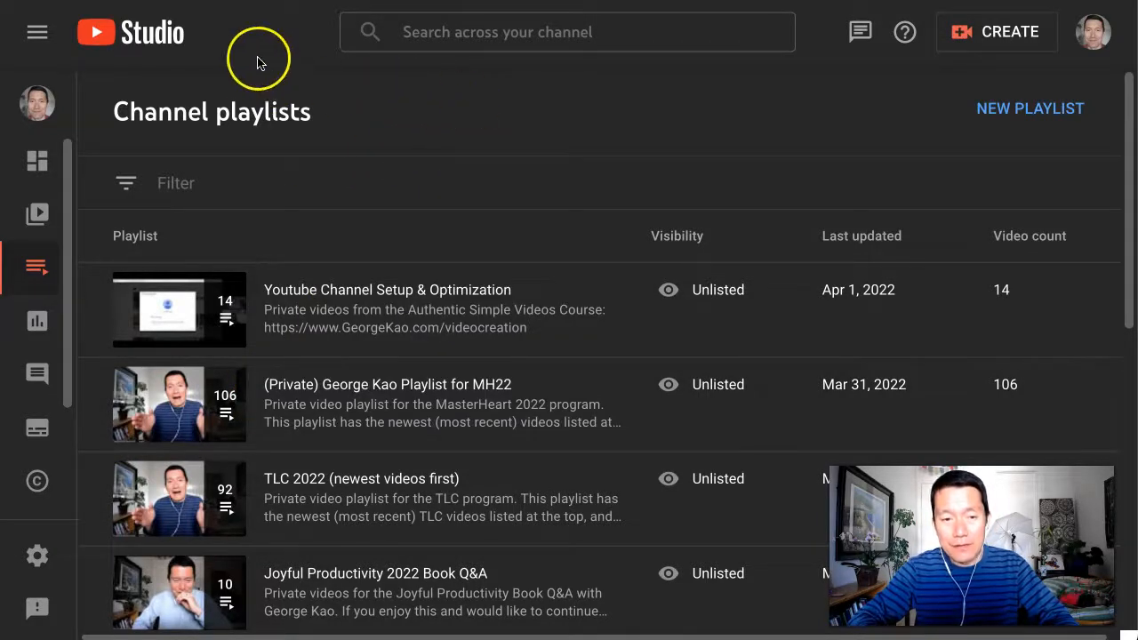
mouse_move(37, 266)
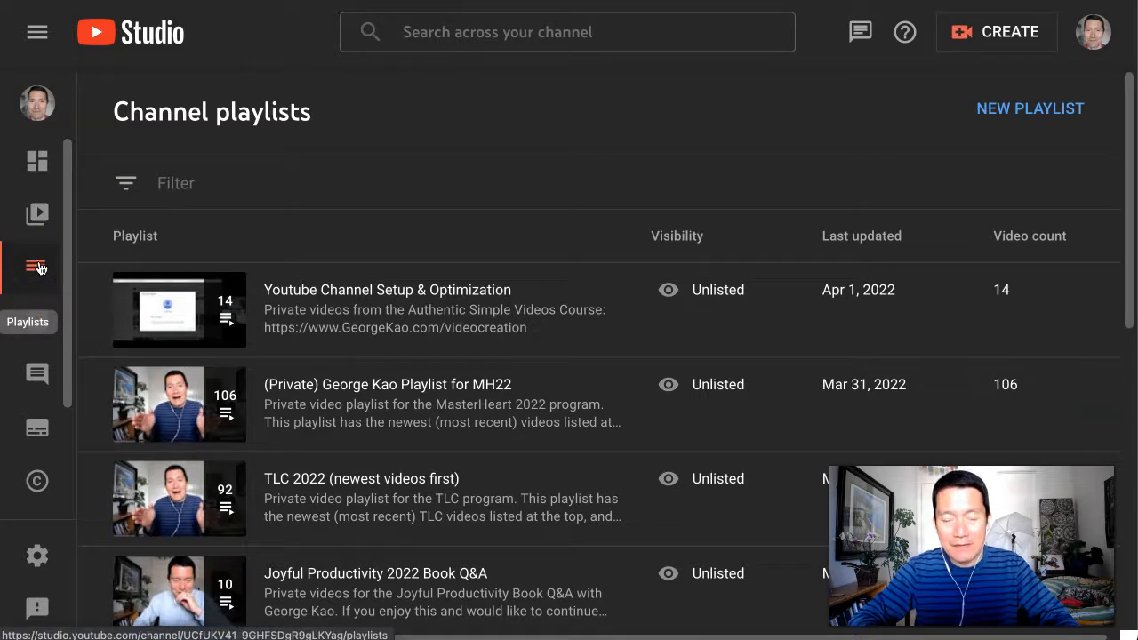
mouse_move(576, 87)
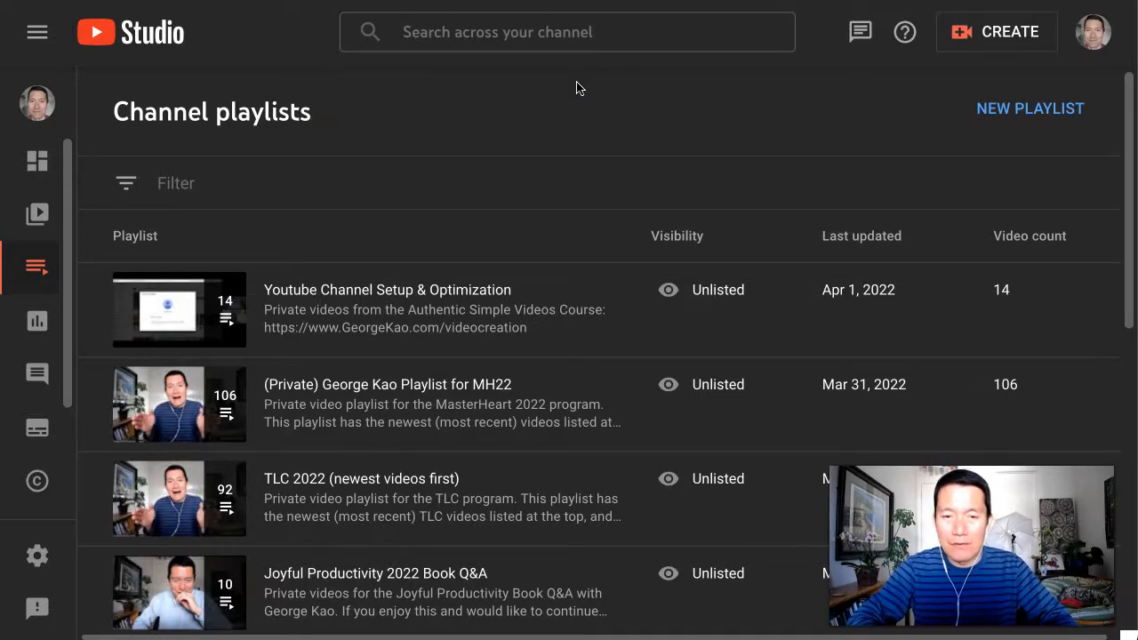
mouse_move(525, 97)
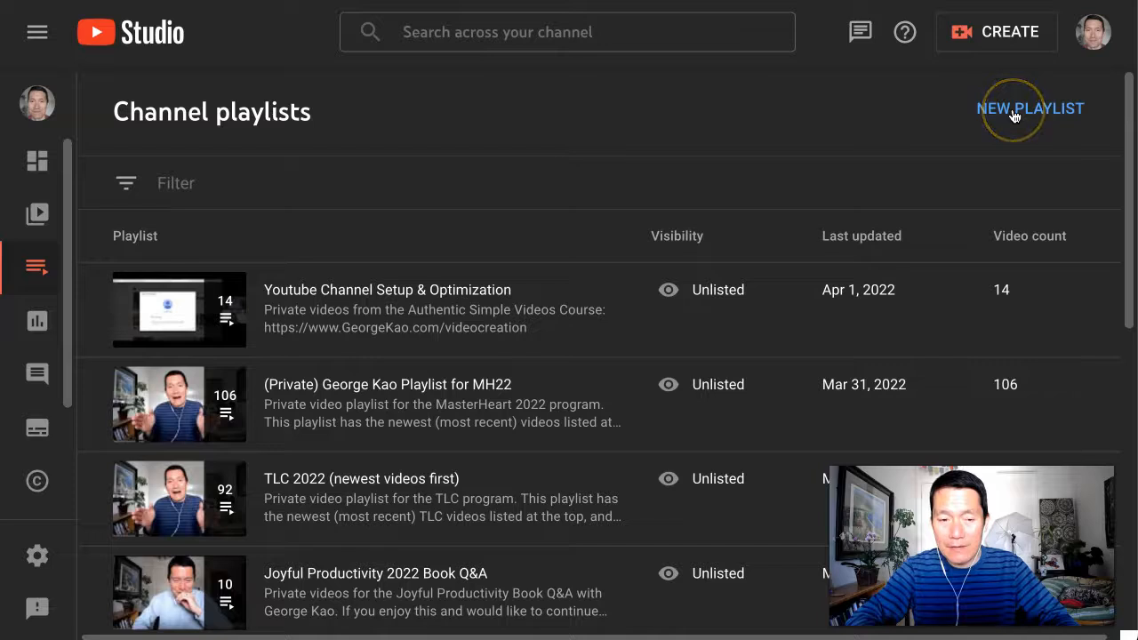
Step: Start a new Studio playlist and enter the title 'Sample Playlist'
click(1030, 108)
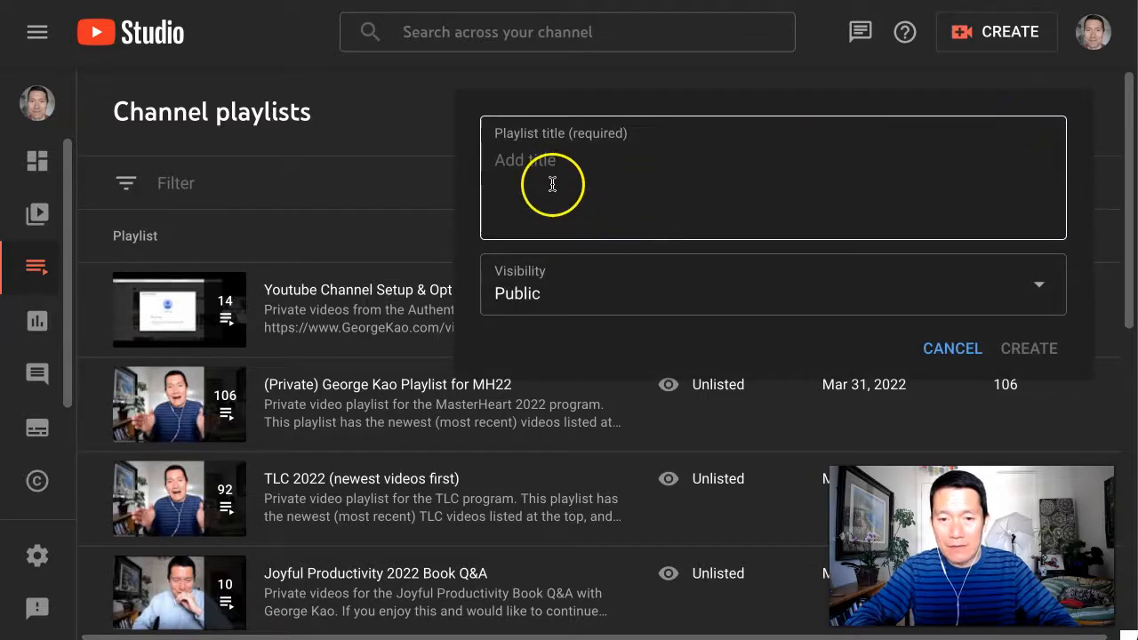
click(552, 177)
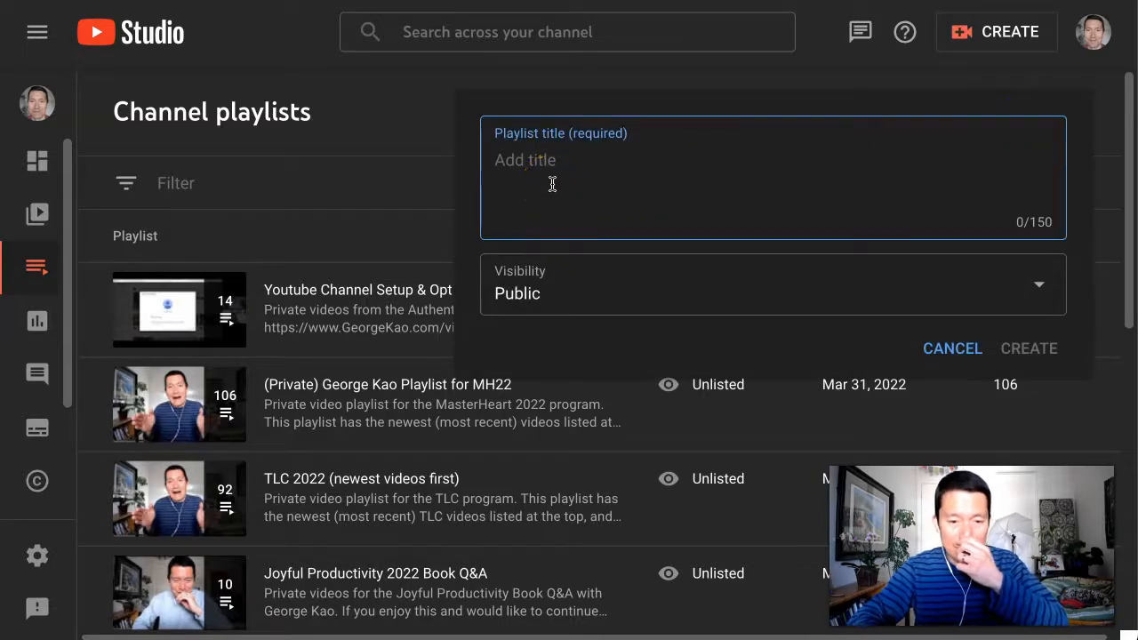
text(Sample)
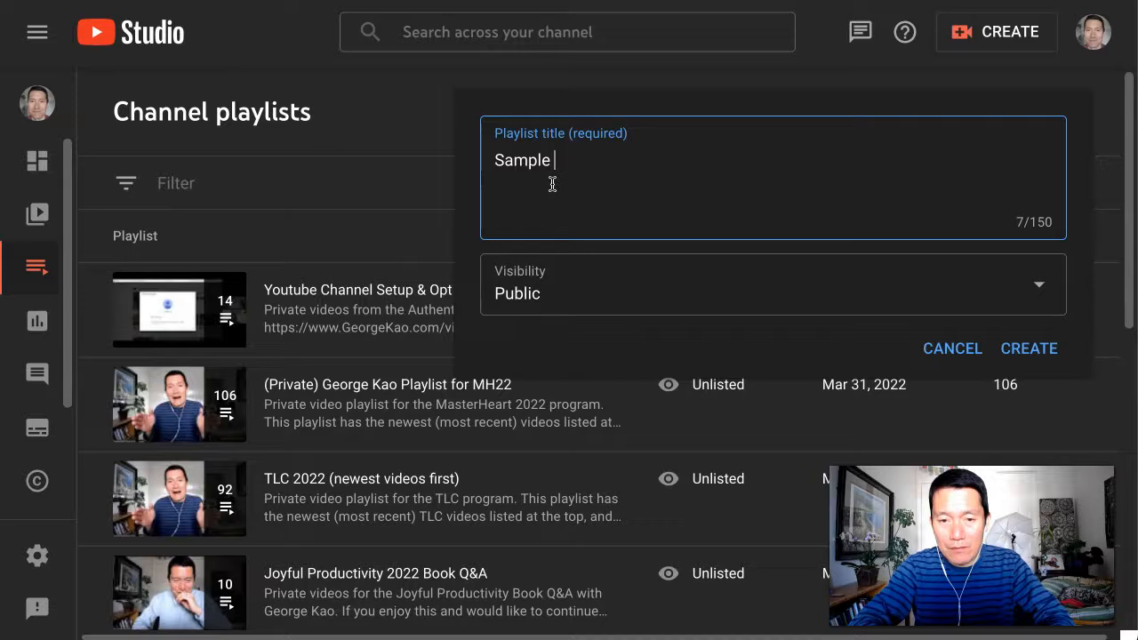
text(Playlist)
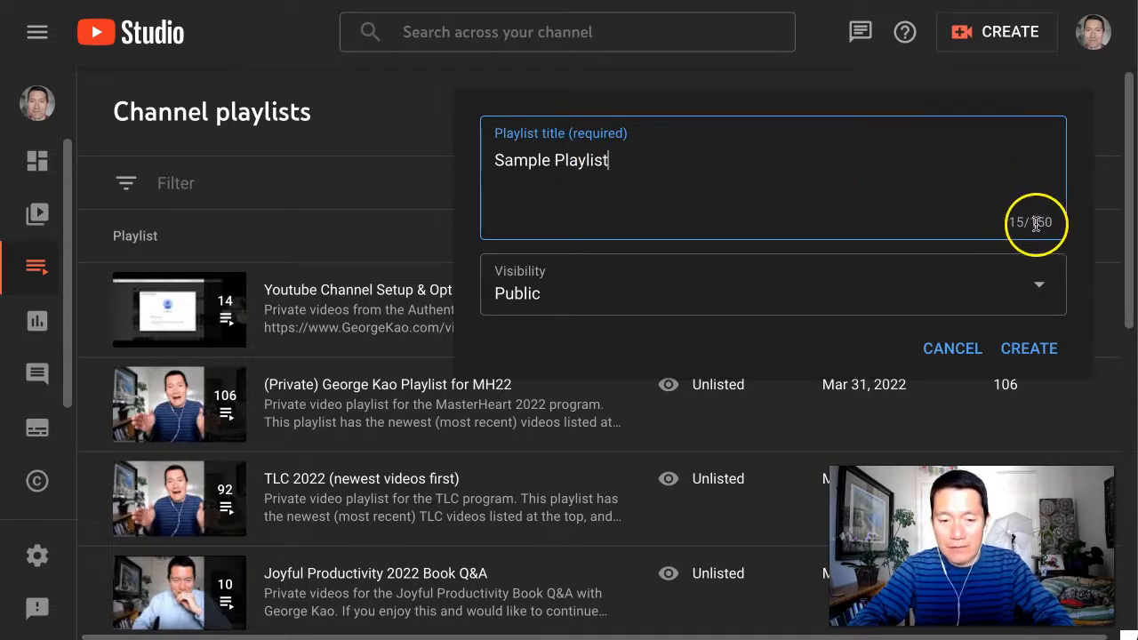
mouse_move(347, 384)
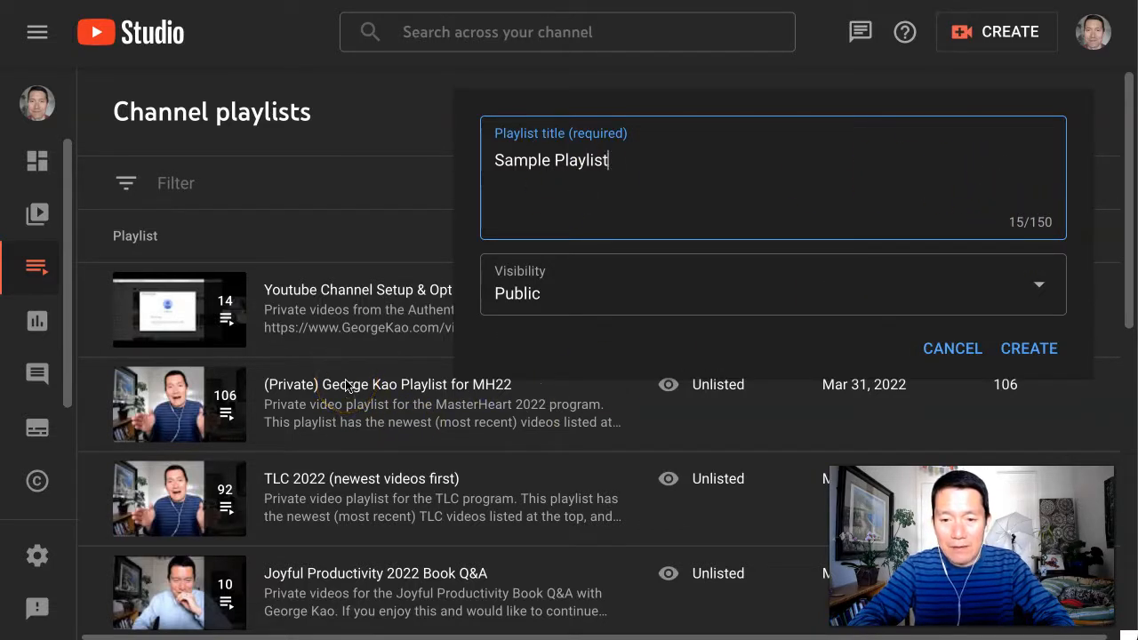
Step: Discard the unsaved playlist and scroll through the channel's existing playlists
click(951, 346)
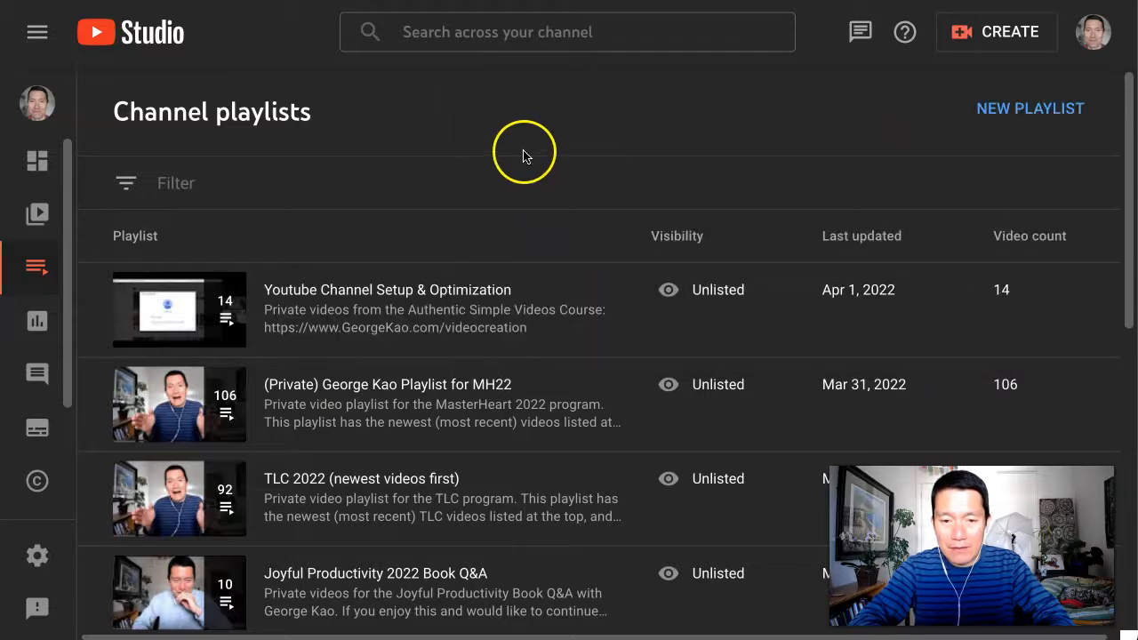
mouse_move(587, 128)
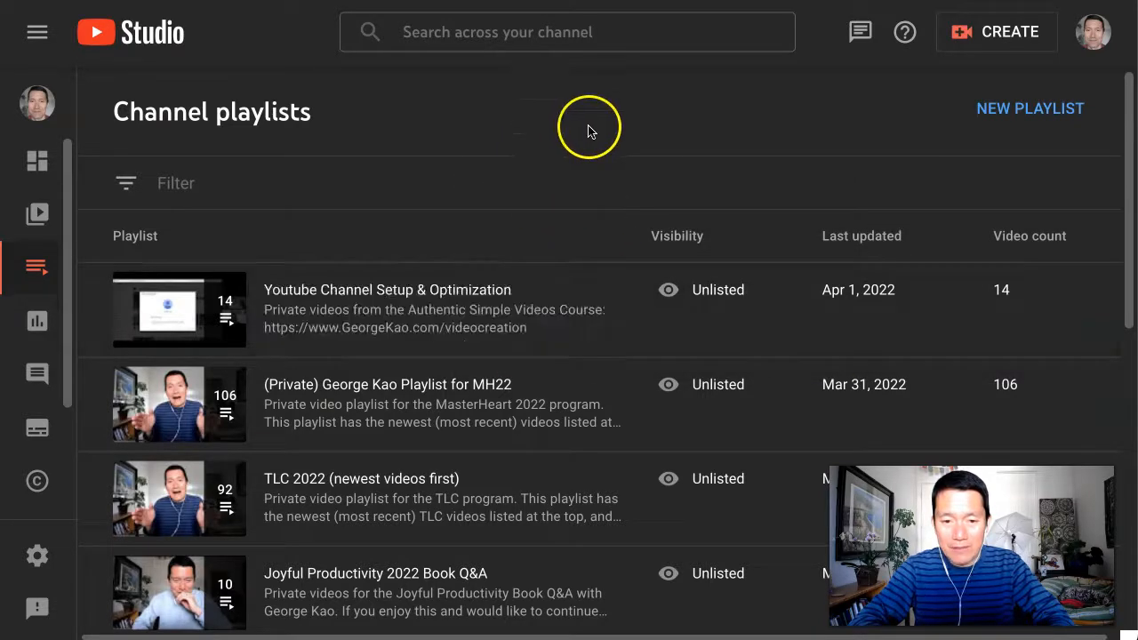
scroll(down, 3)
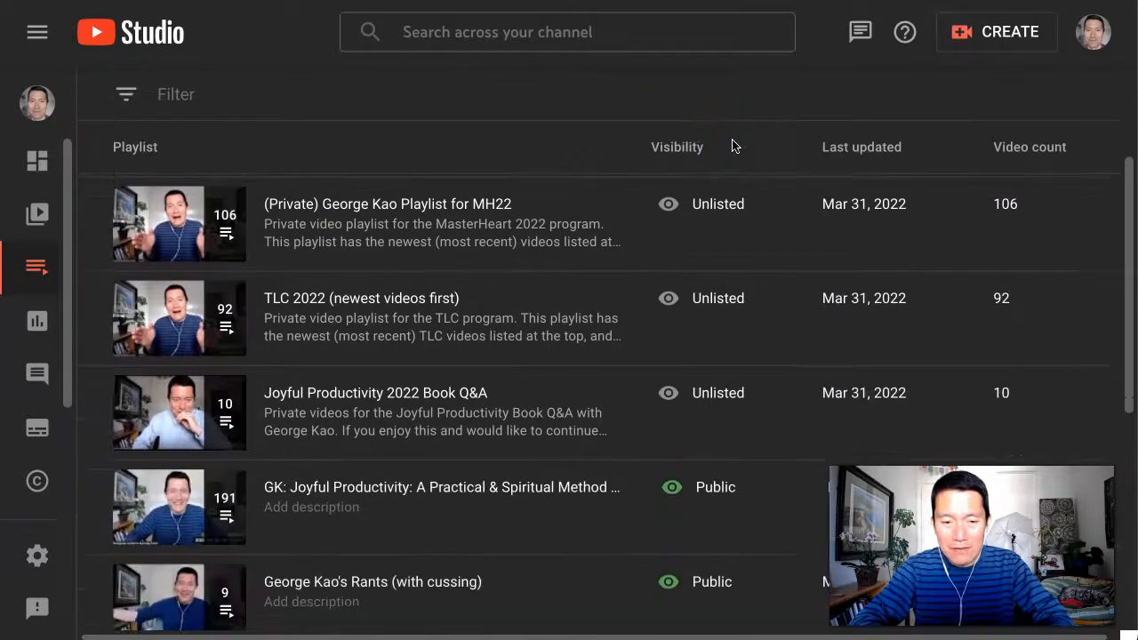
scroll(down, 3)
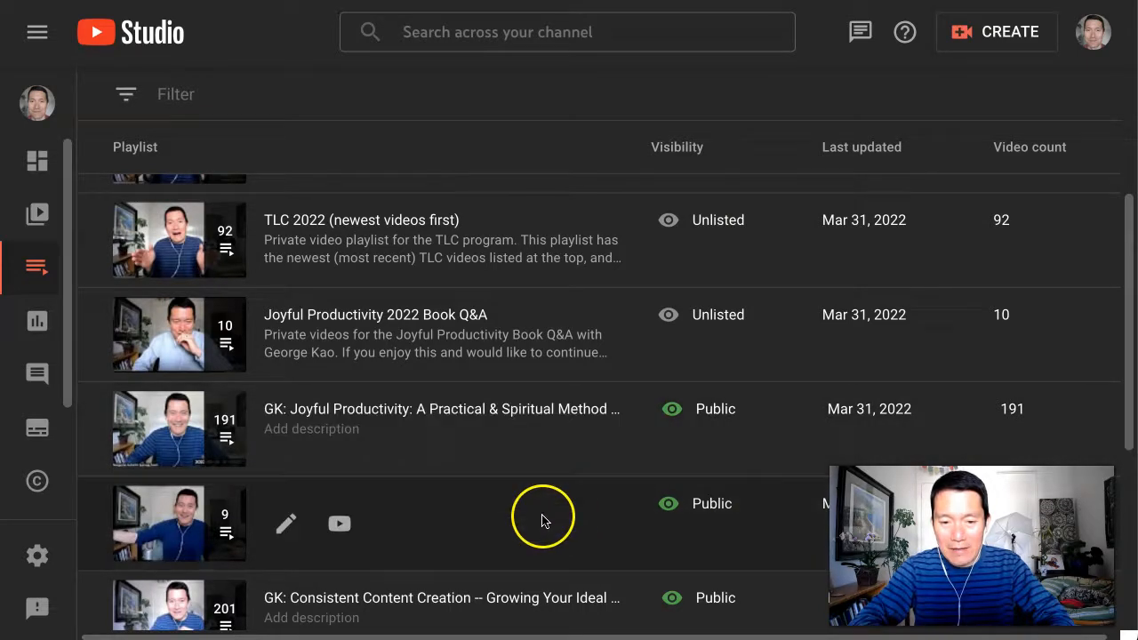
scroll(up, 3)
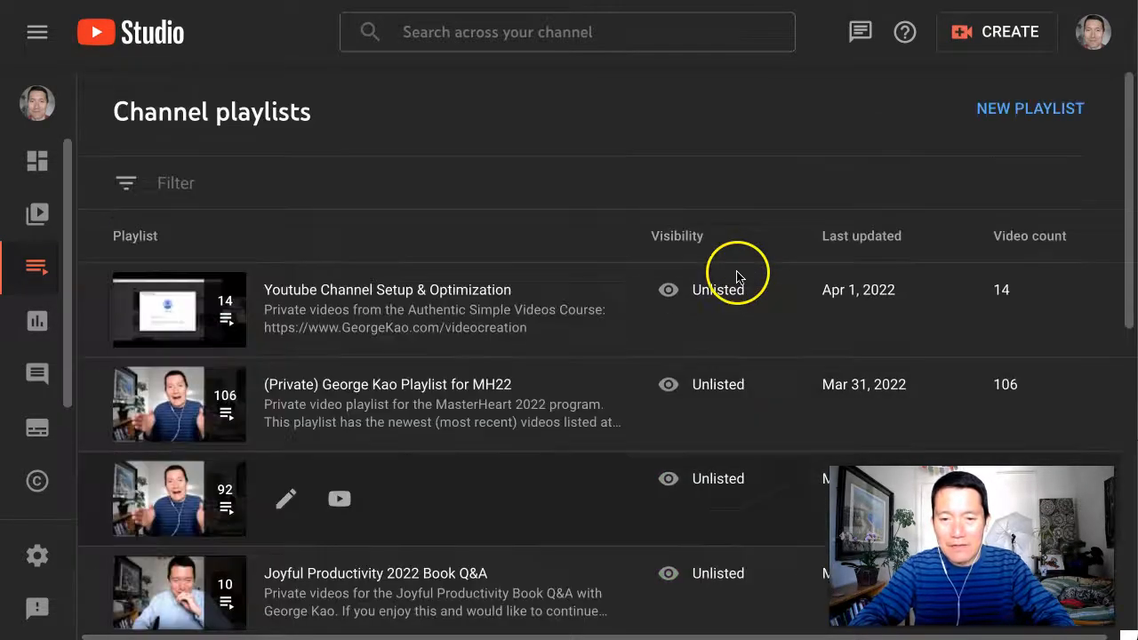
Step: Start another new playlist titled 'Sample Playlist', keeping visibility Public
click(1030, 108)
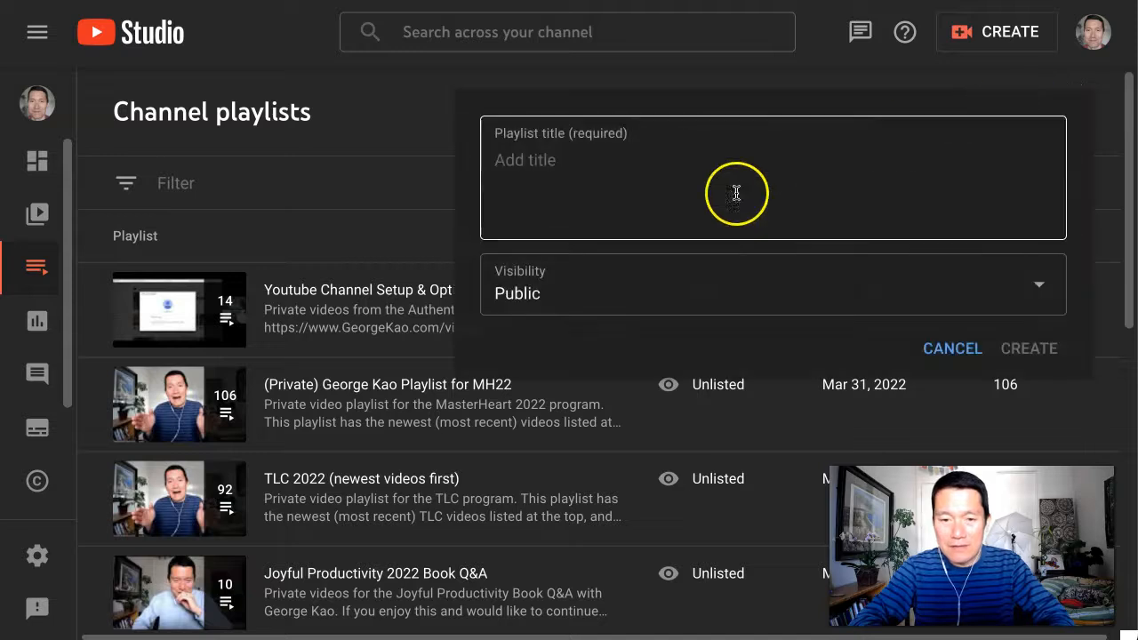
text(Sample Play)
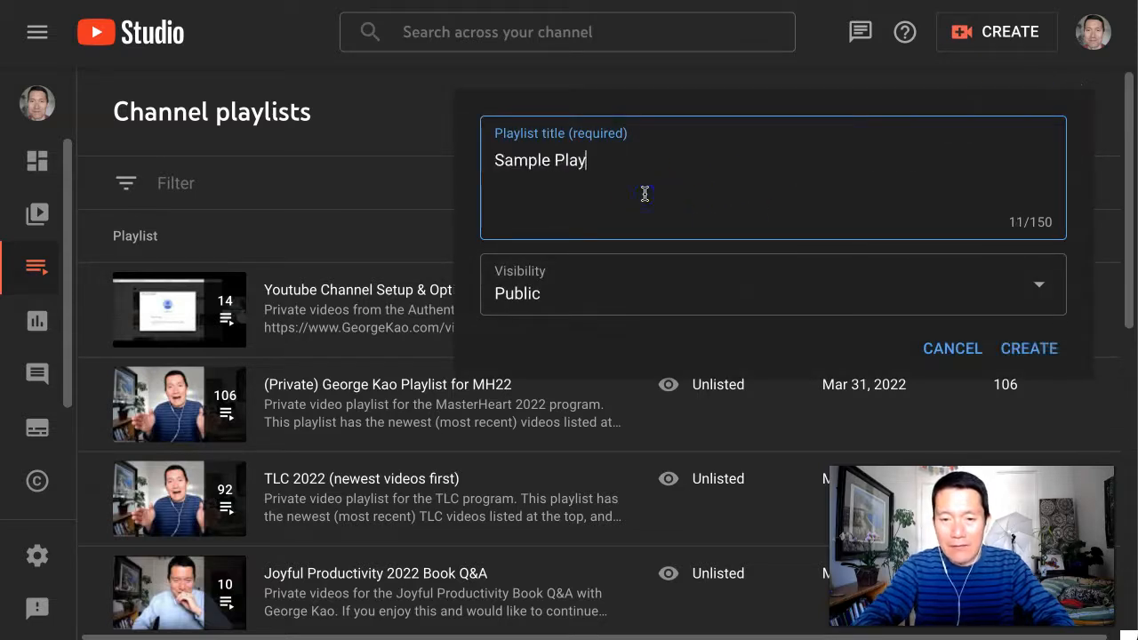
text(list)
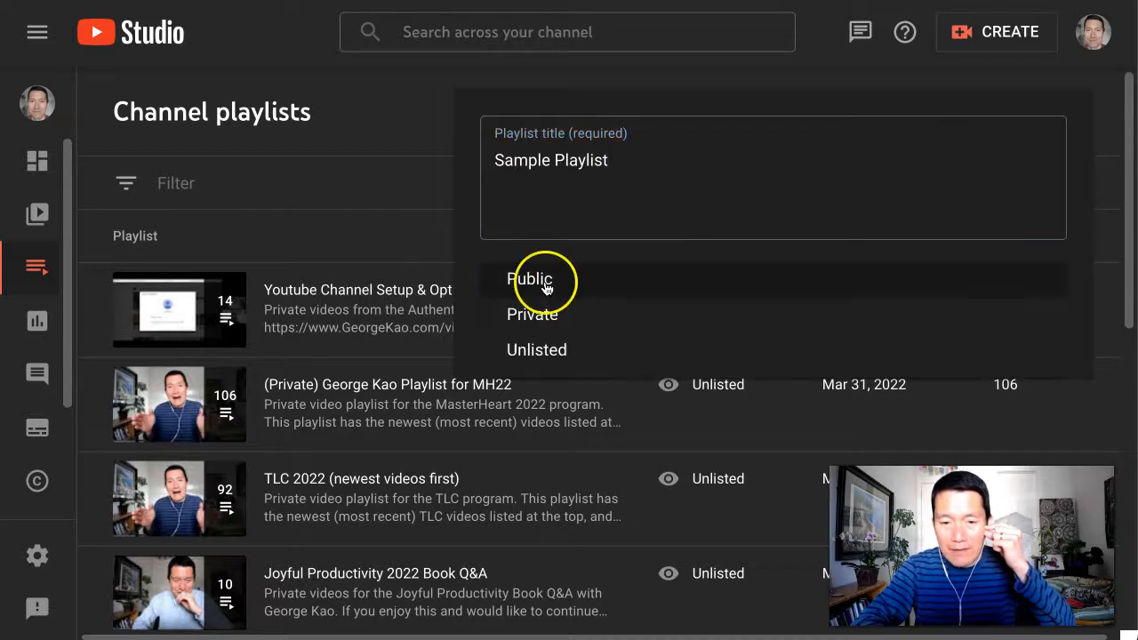
click(530, 279)
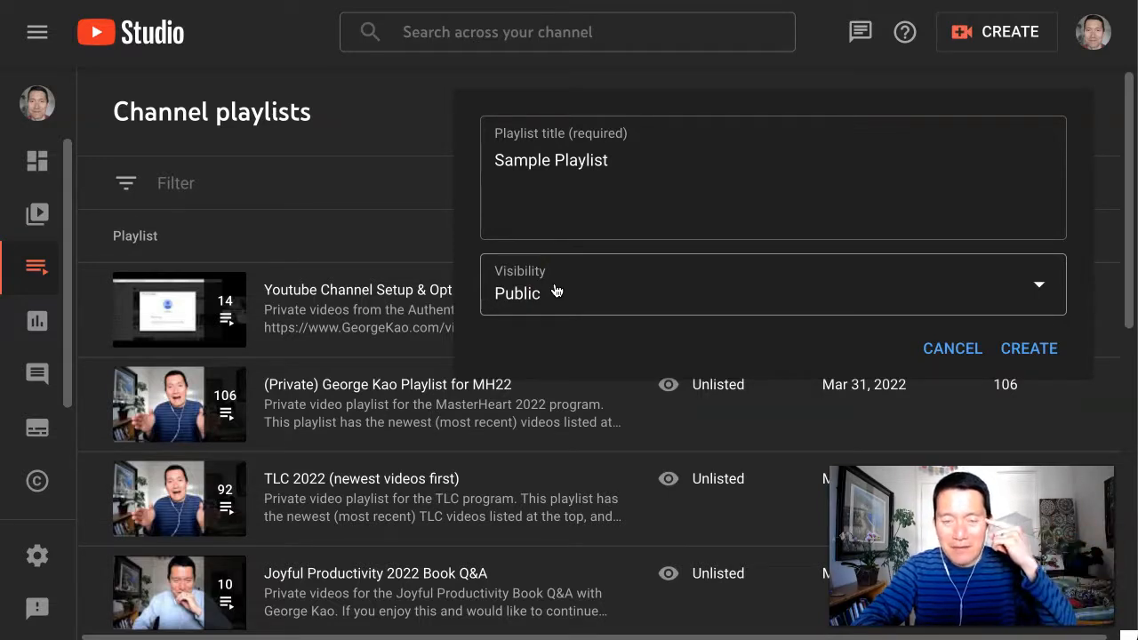
Step: Choose Private from the playlist's visibility choices
click(771, 284)
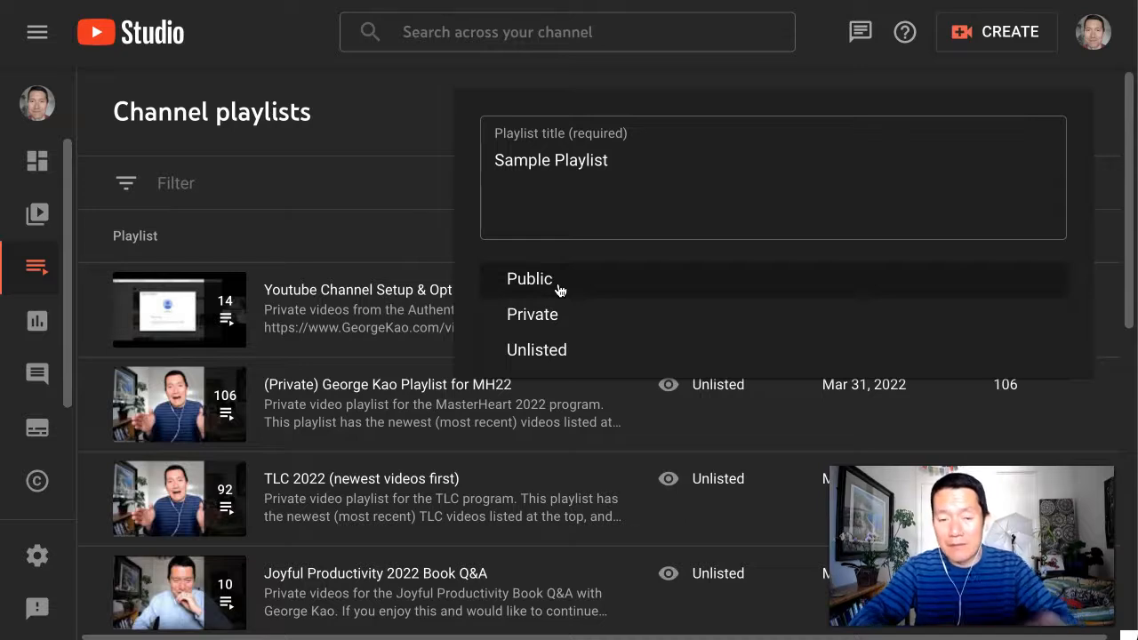
click(532, 313)
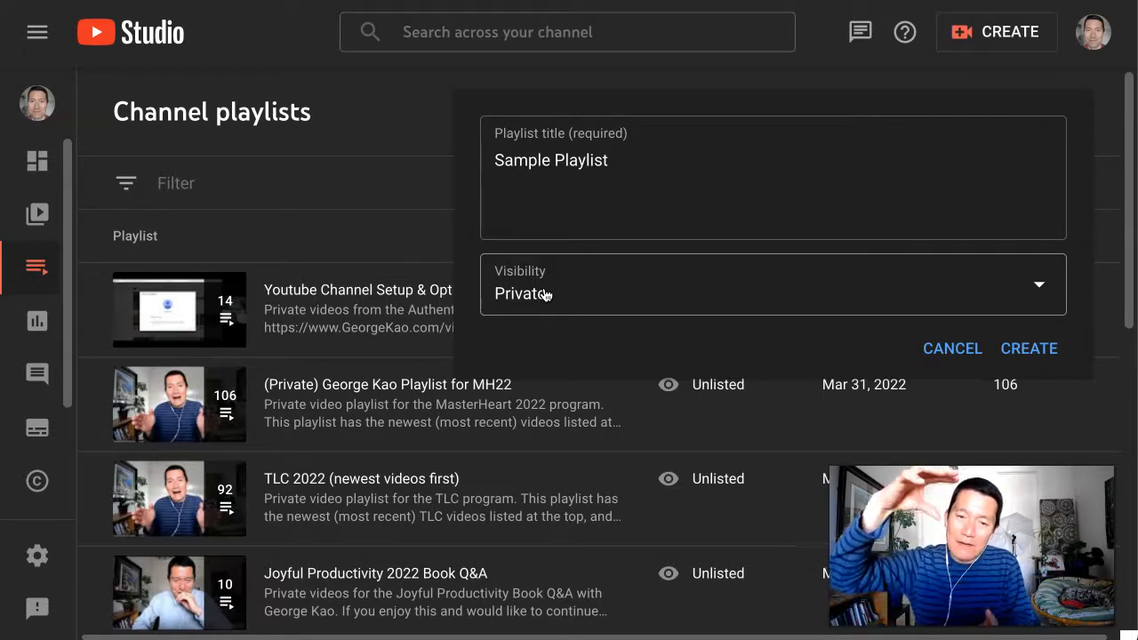
Step: Switch the playlist's visibility from Private to Unlisted
click(770, 284)
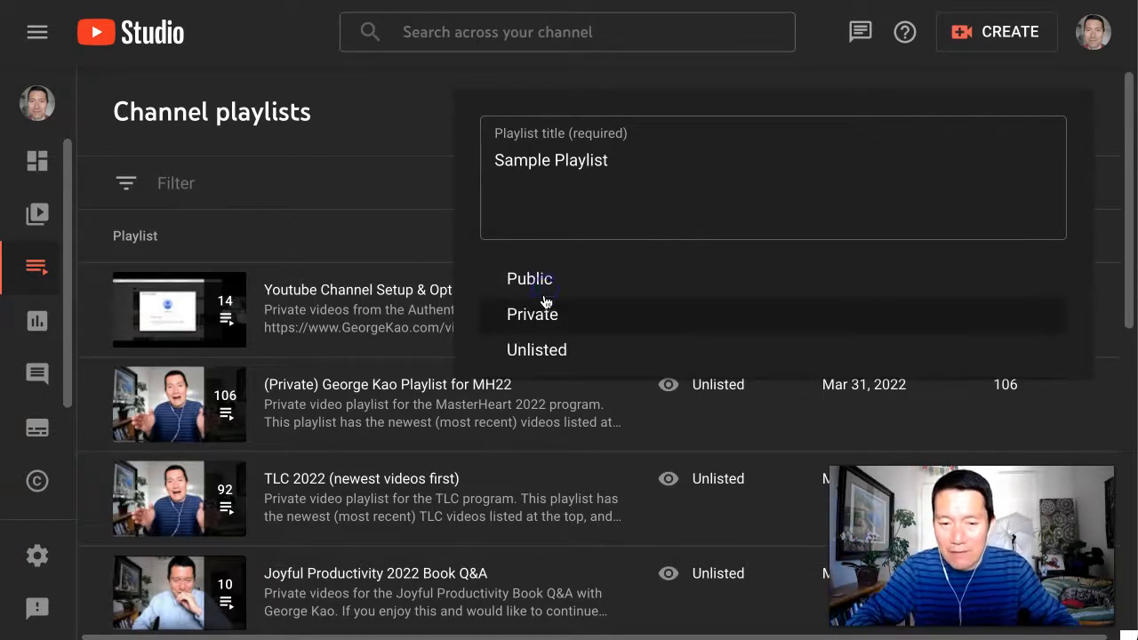
click(537, 348)
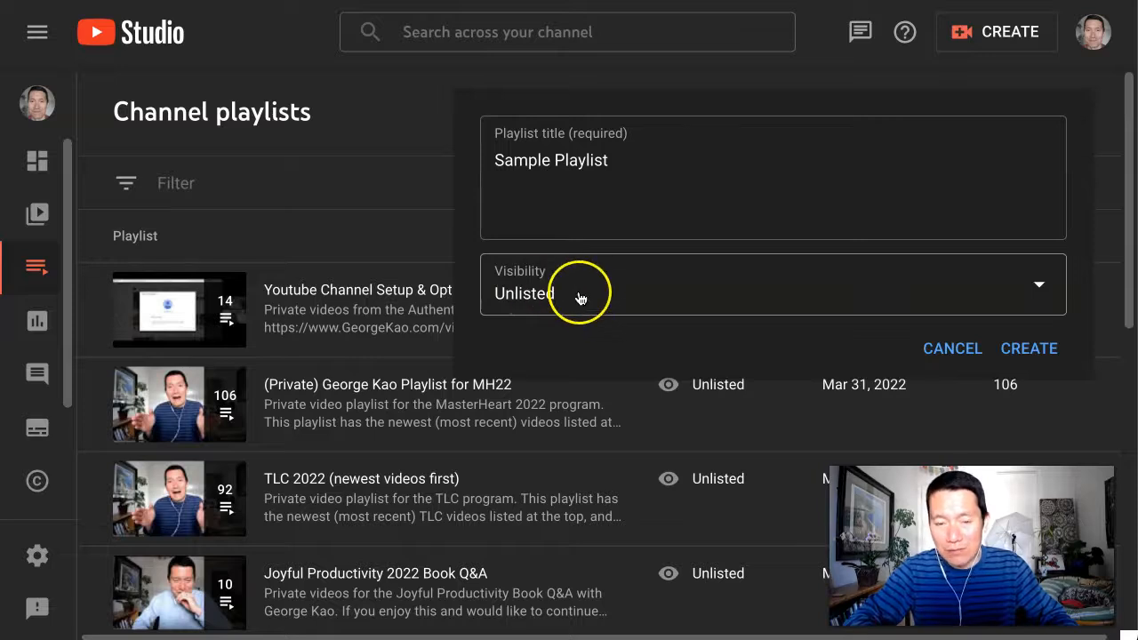
mouse_move(533, 295)
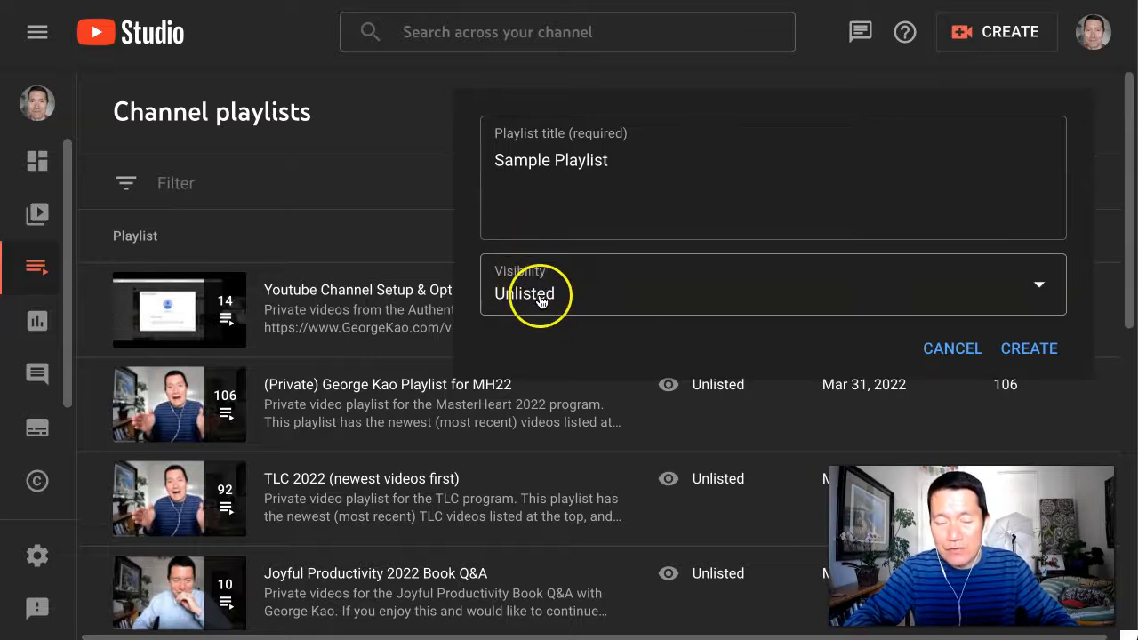
mouse_move(549, 302)
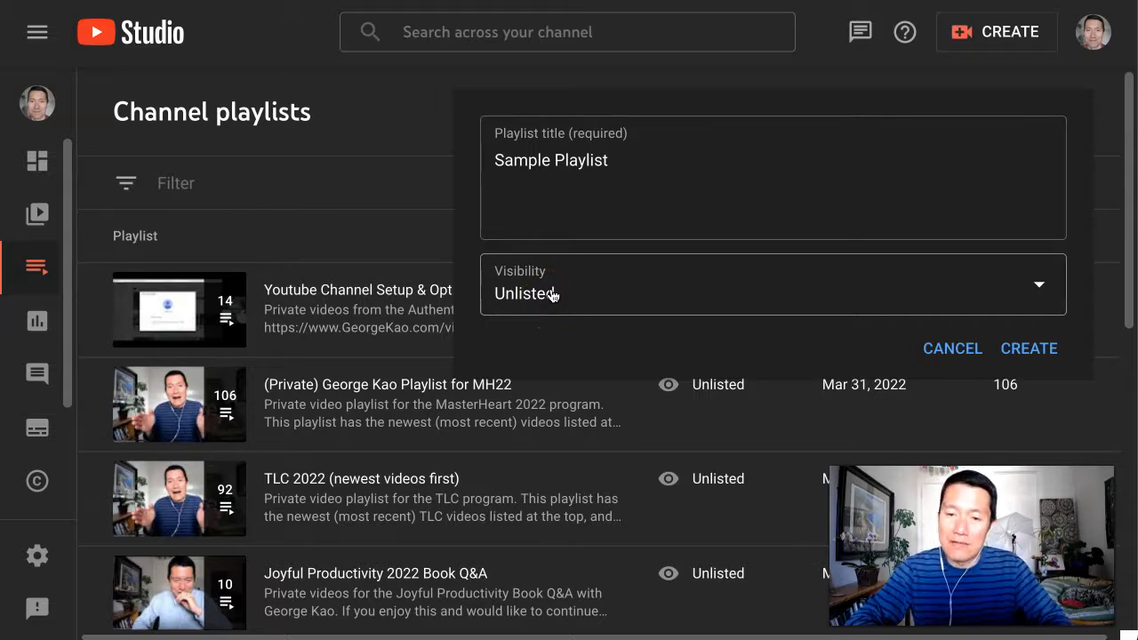
mouse_move(551, 299)
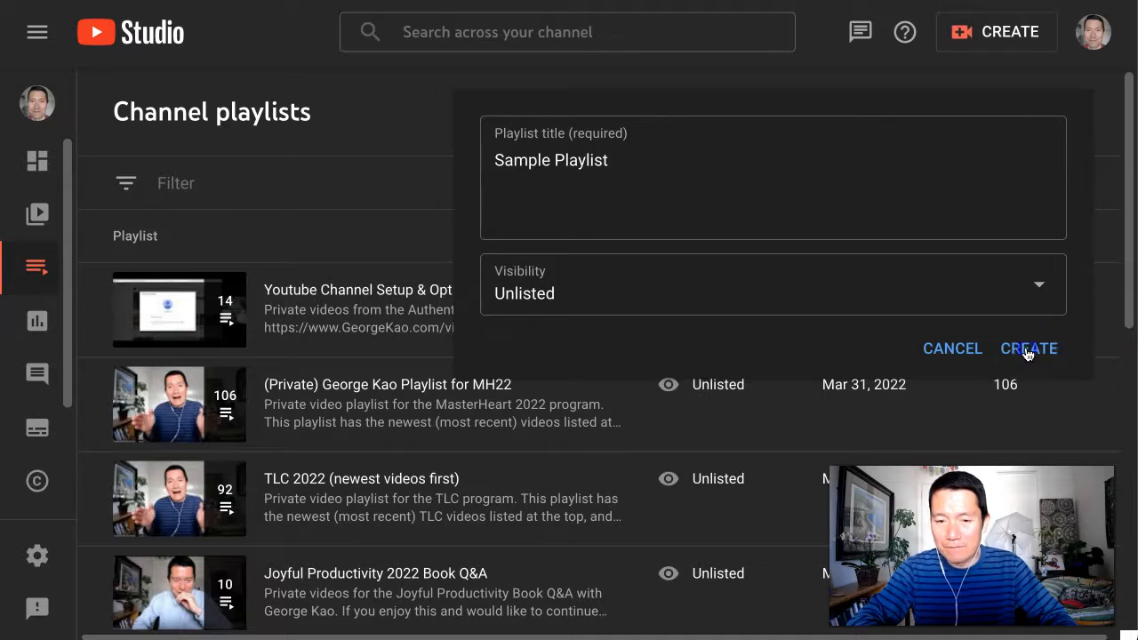
Step: Create the unlisted 'Sample Playlist' with zero videos
click(1028, 347)
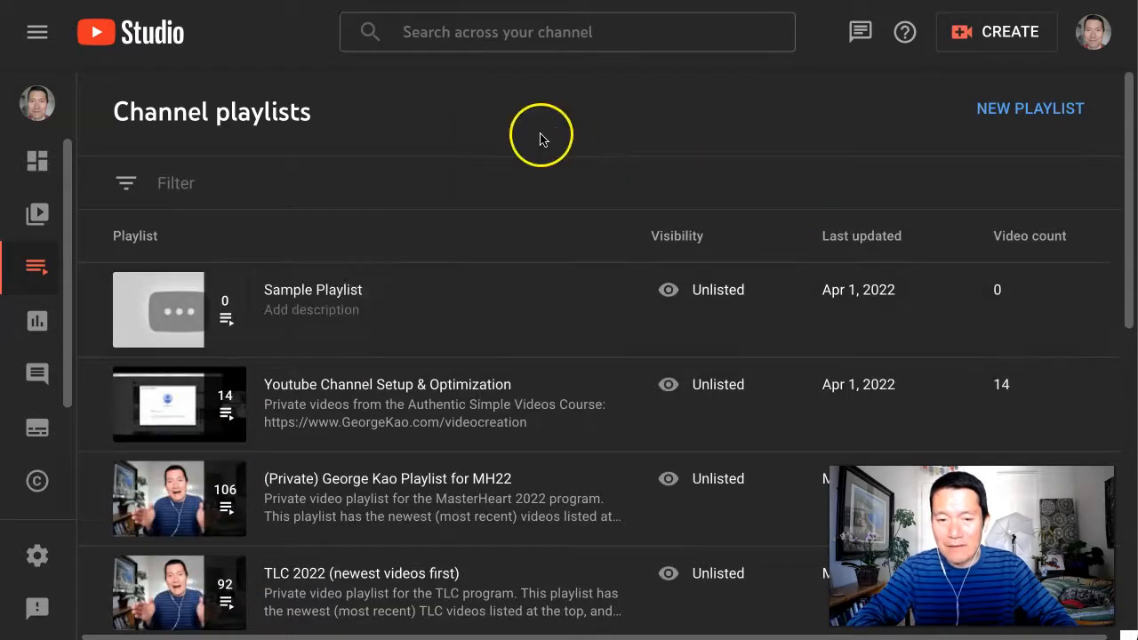
mouse_move(363, 178)
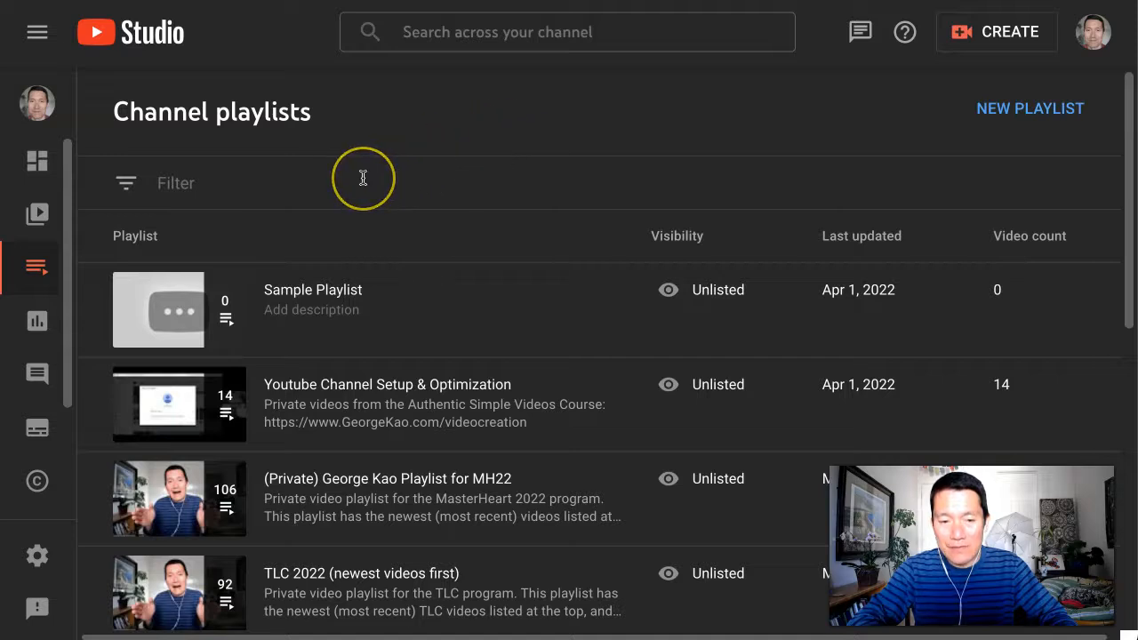
mouse_move(335, 187)
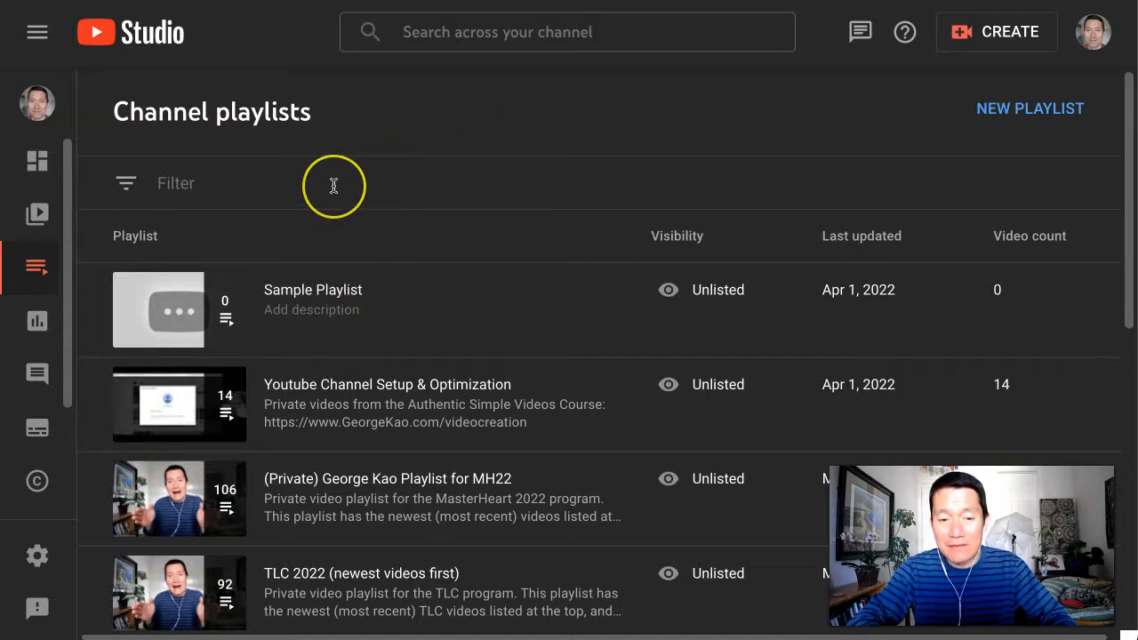
mouse_move(240, 258)
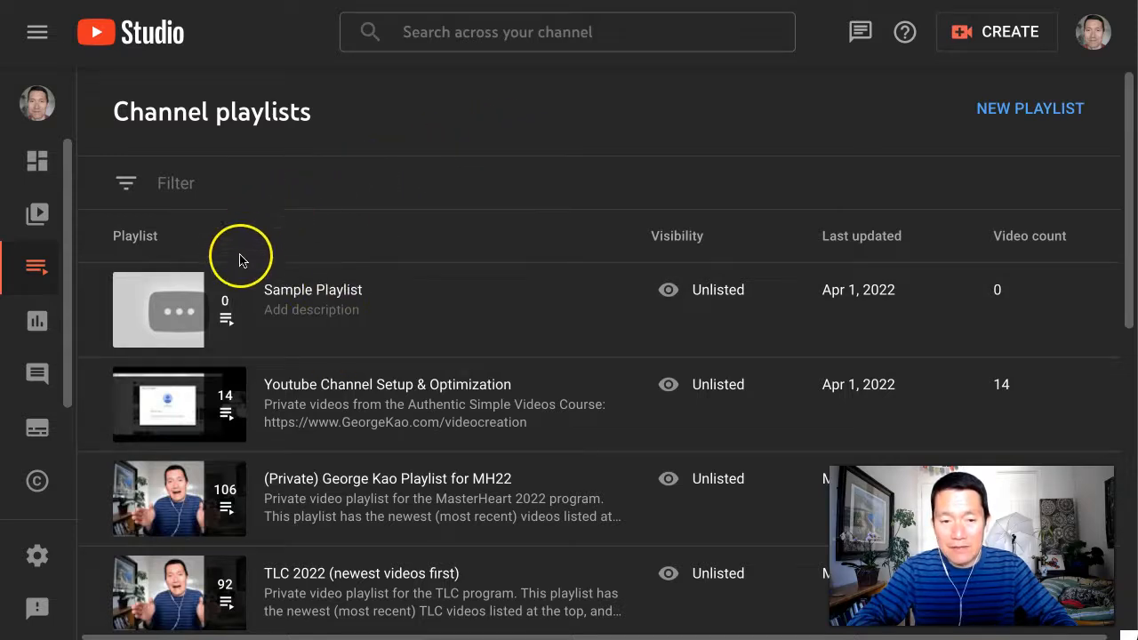
mouse_move(288, 309)
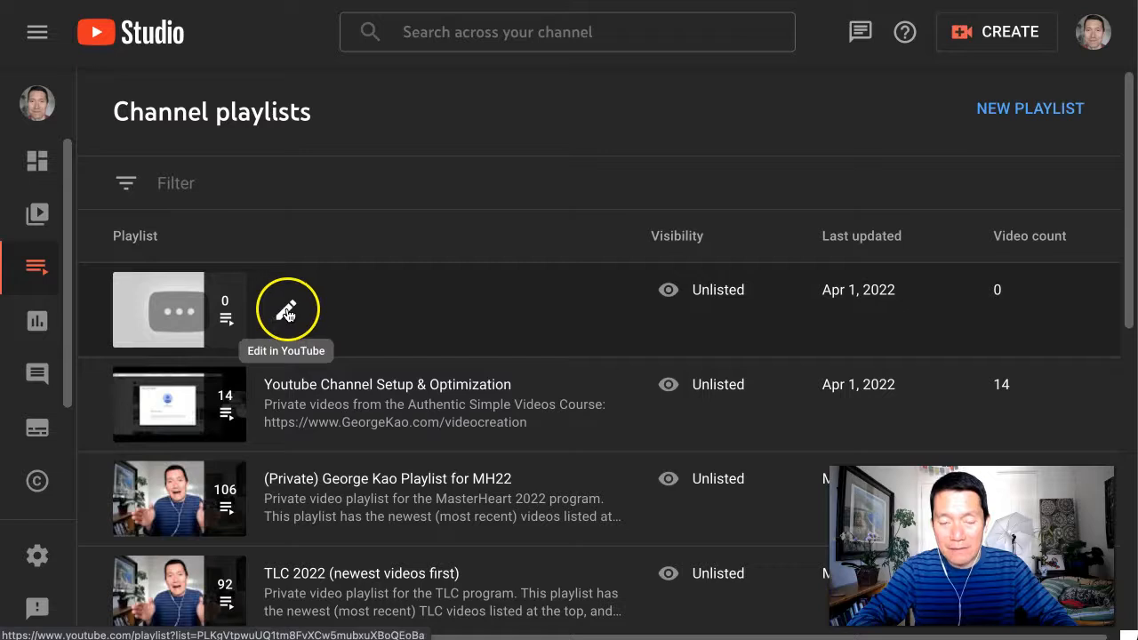
click(287, 310)
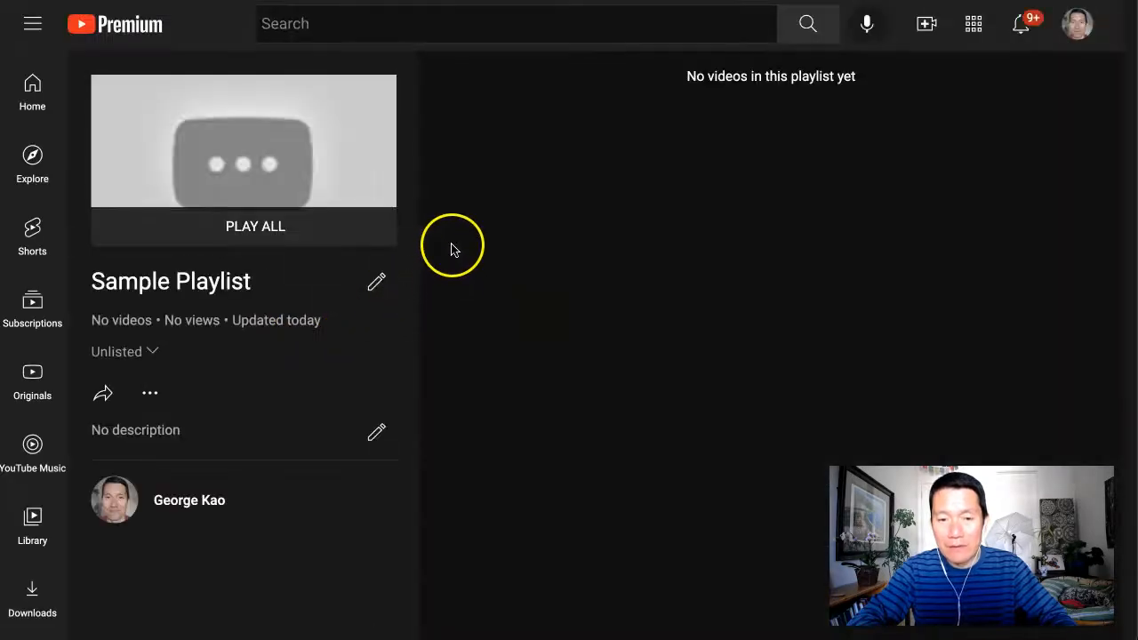
mouse_move(202, 132)
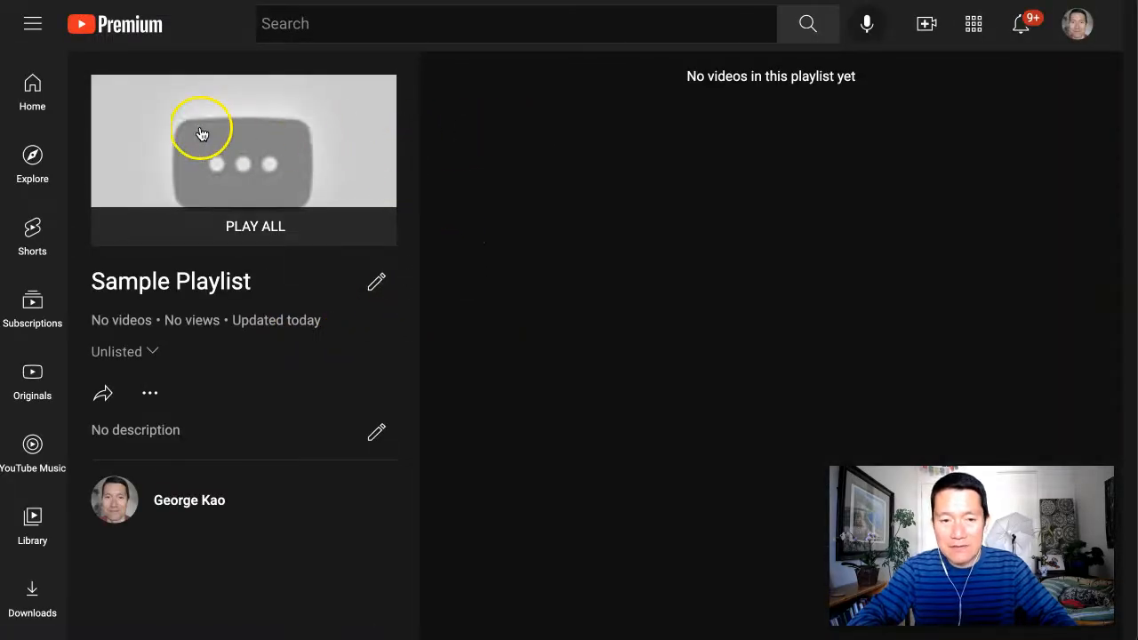
mouse_move(590, 193)
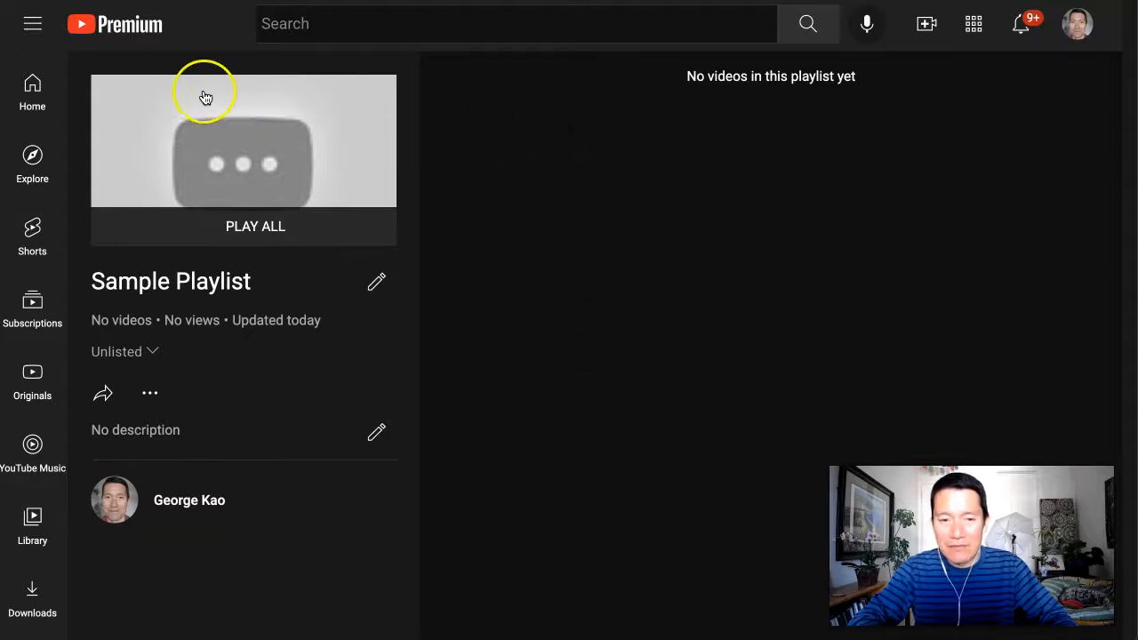
mouse_move(392, 153)
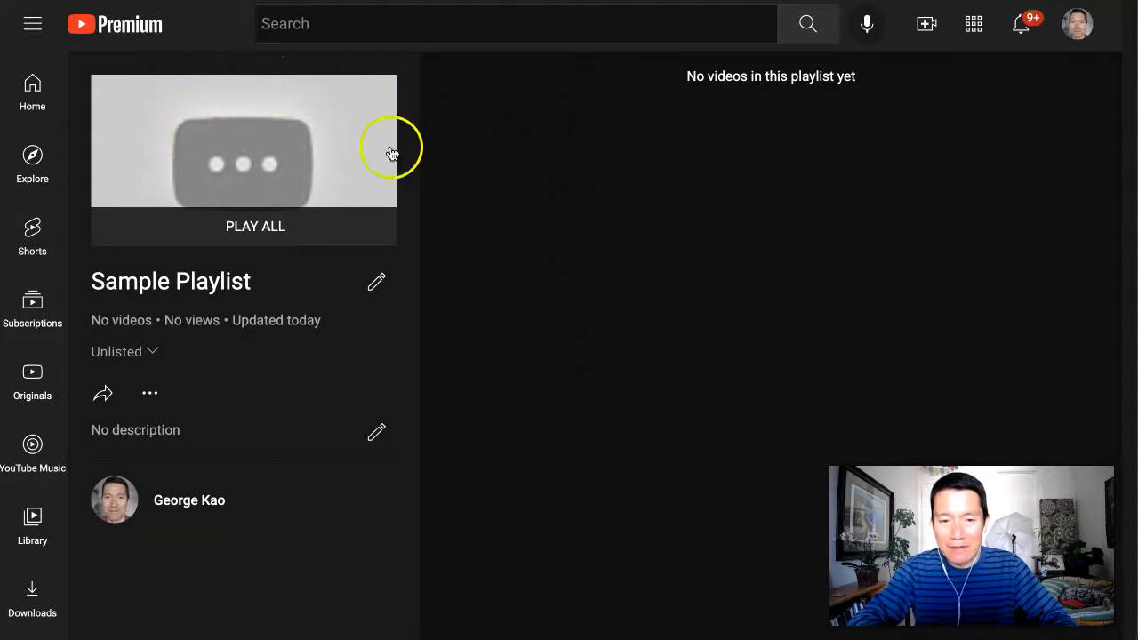
mouse_move(512, 114)
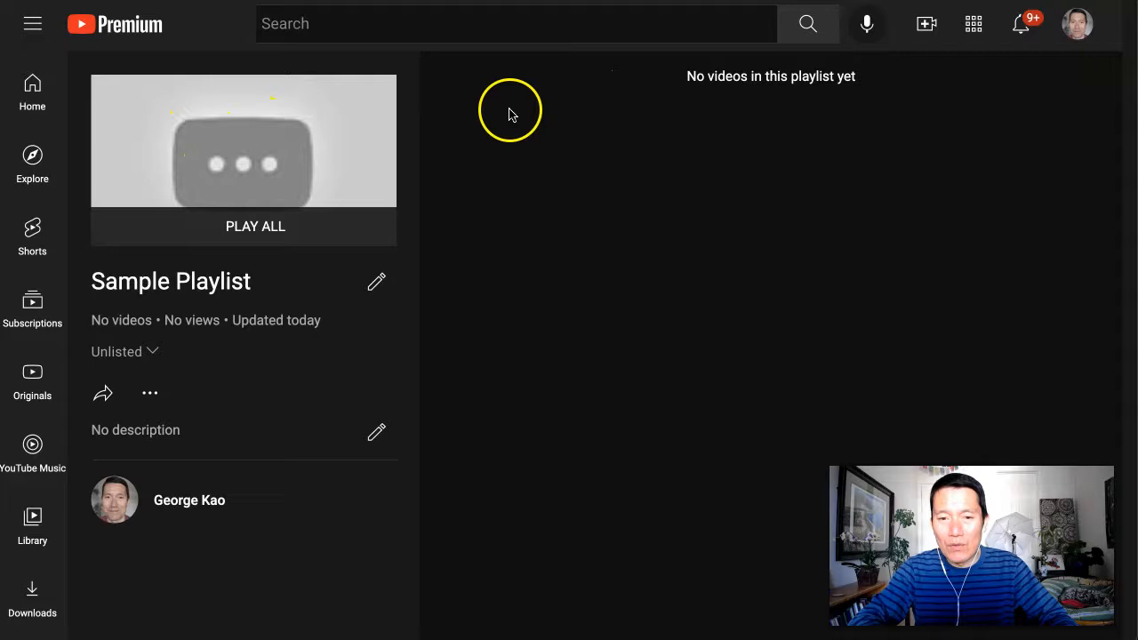
mouse_move(537, 113)
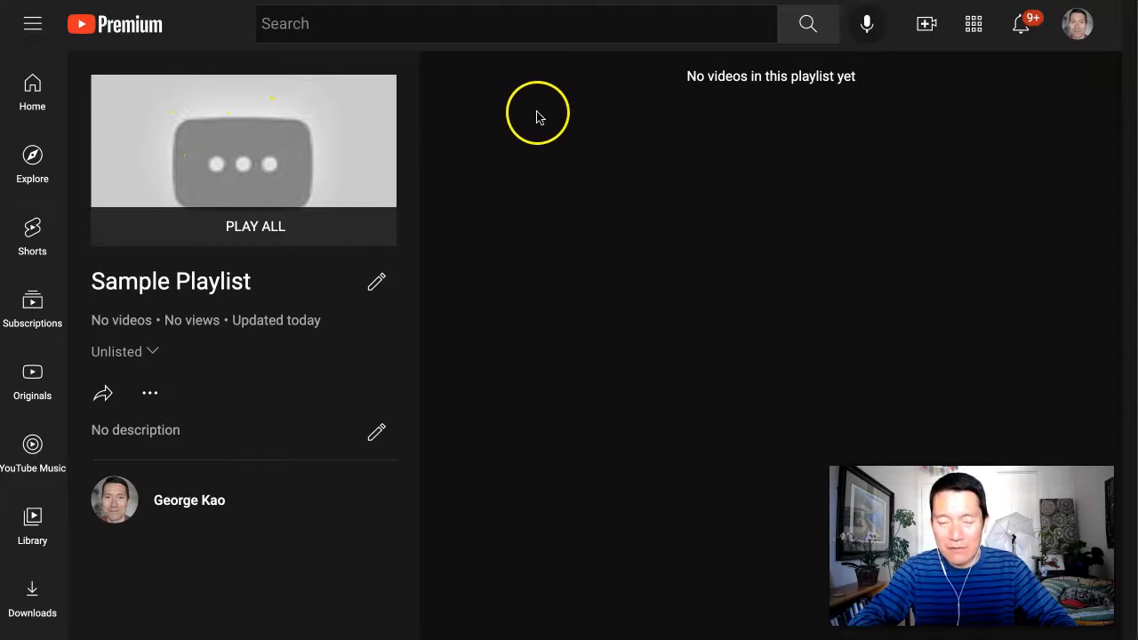
mouse_move(569, 114)
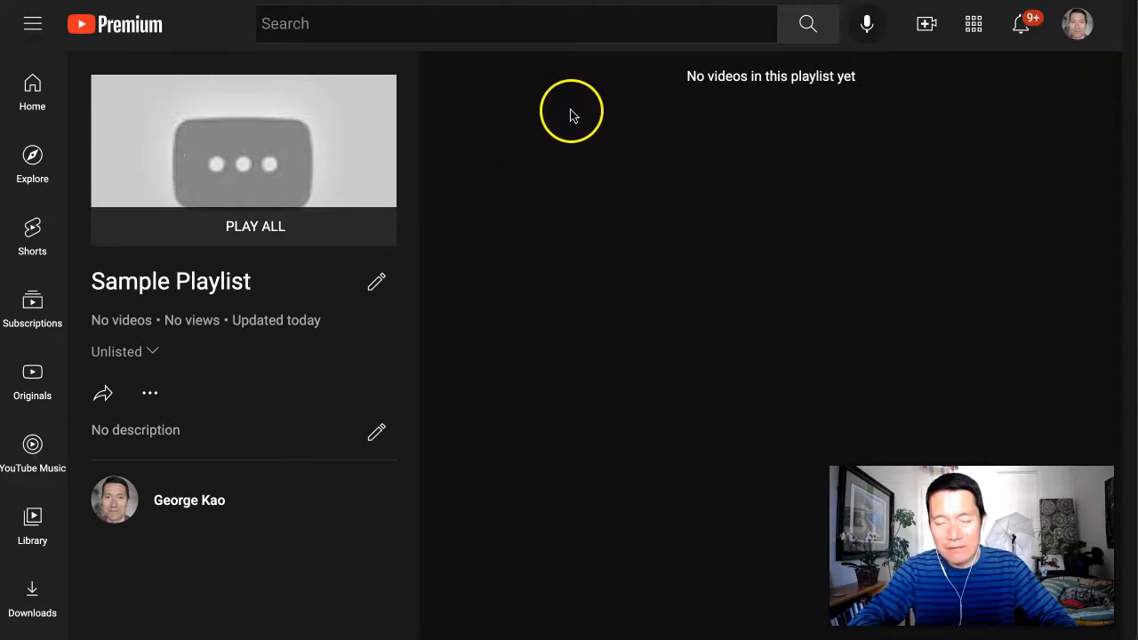
mouse_move(274, 135)
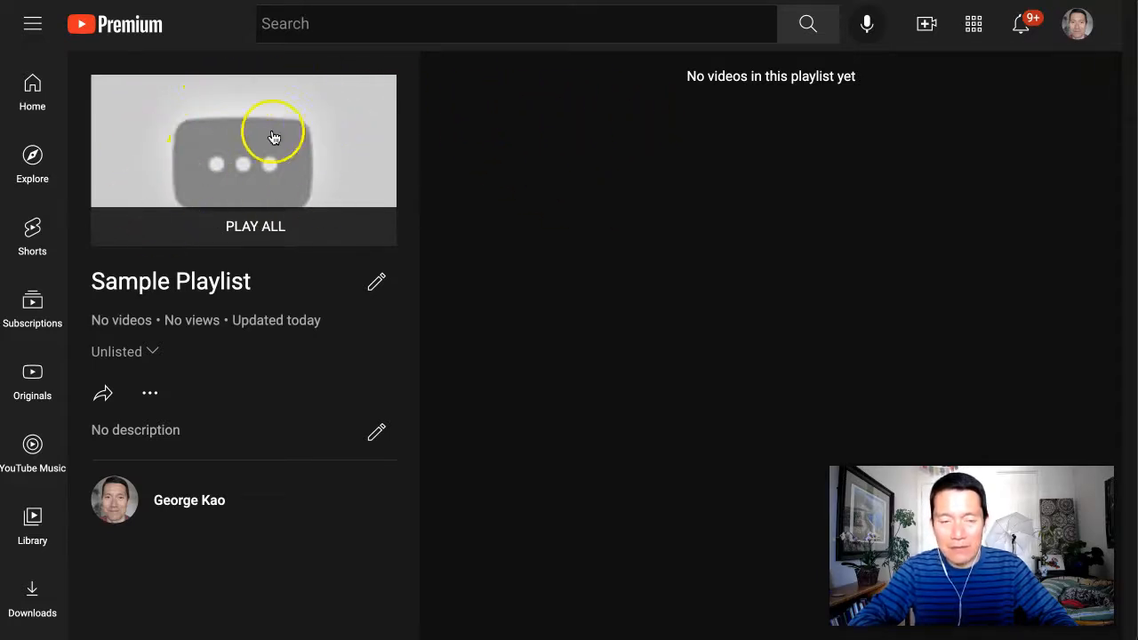
mouse_move(267, 232)
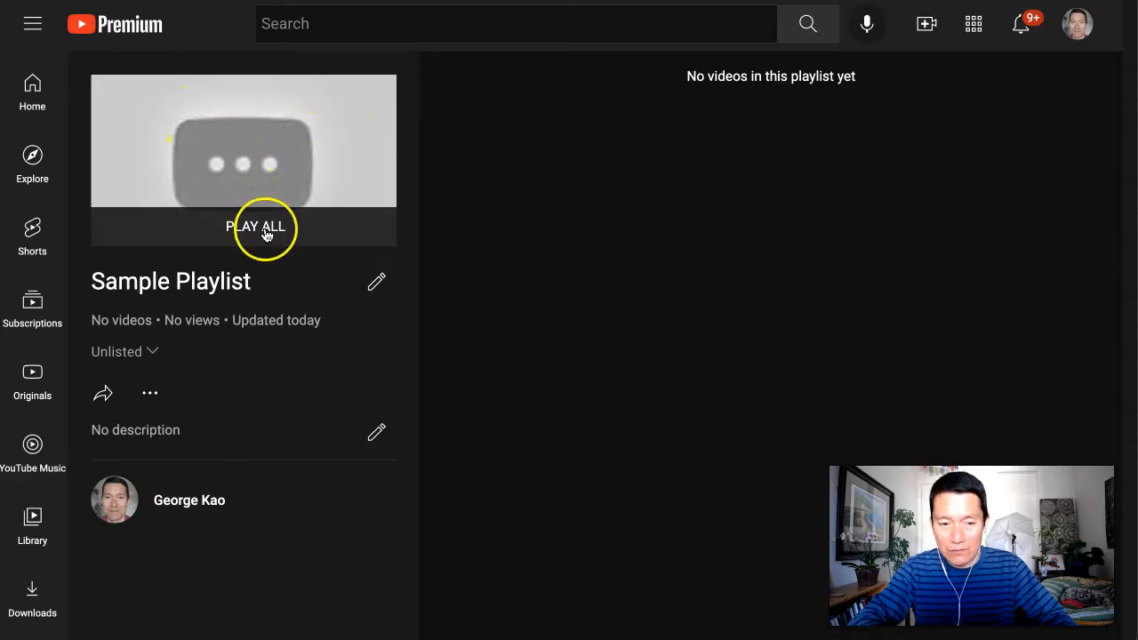
mouse_move(377, 281)
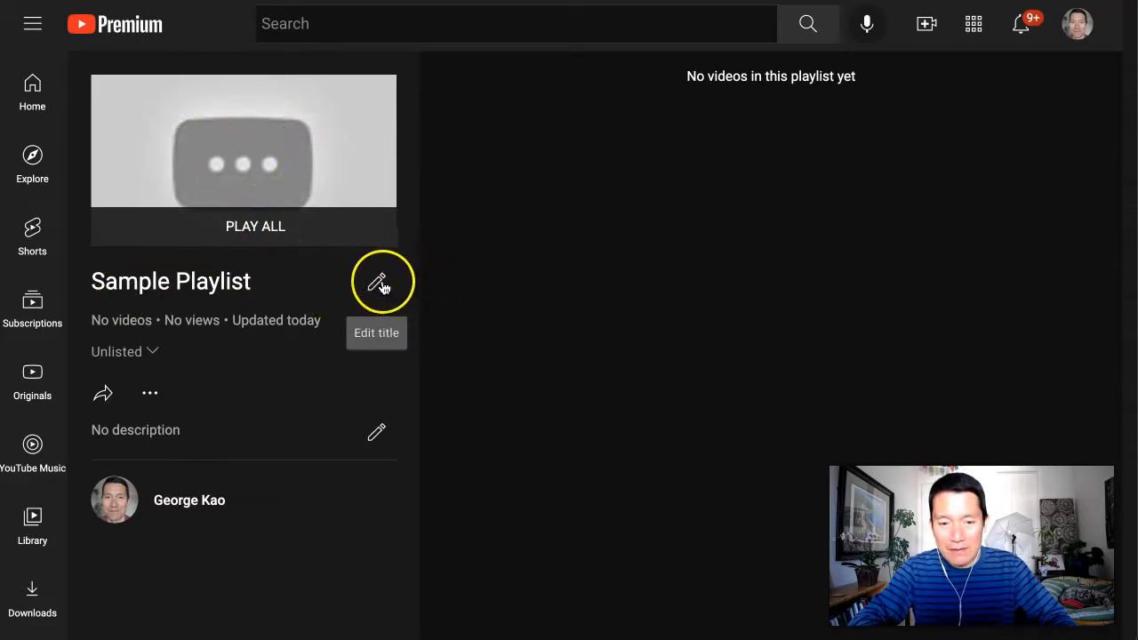
click(377, 281)
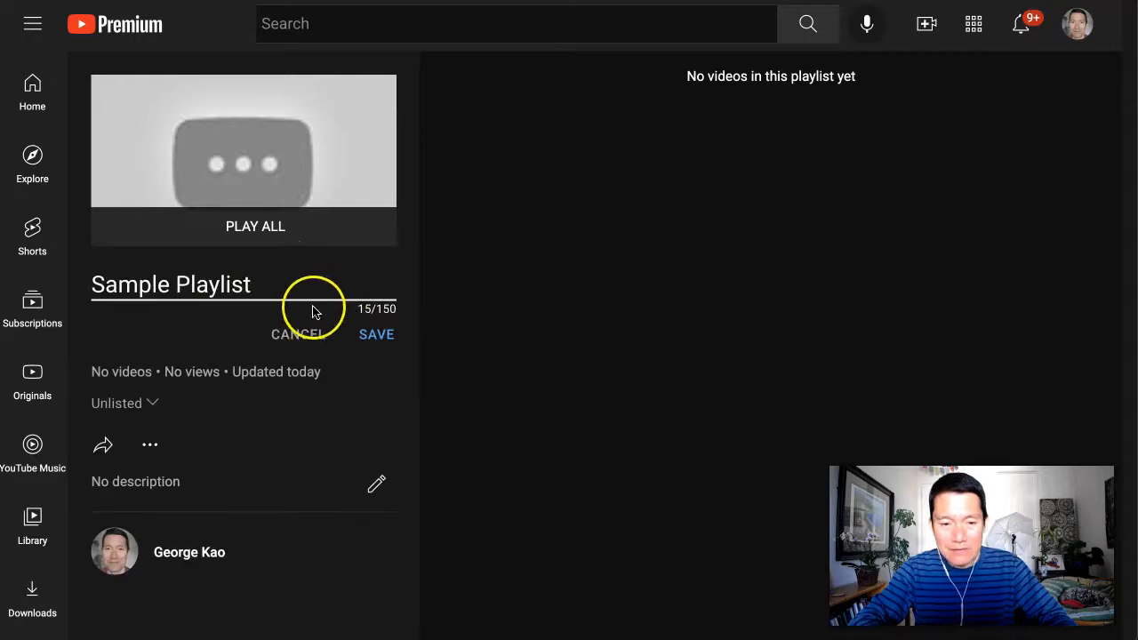
click(377, 335)
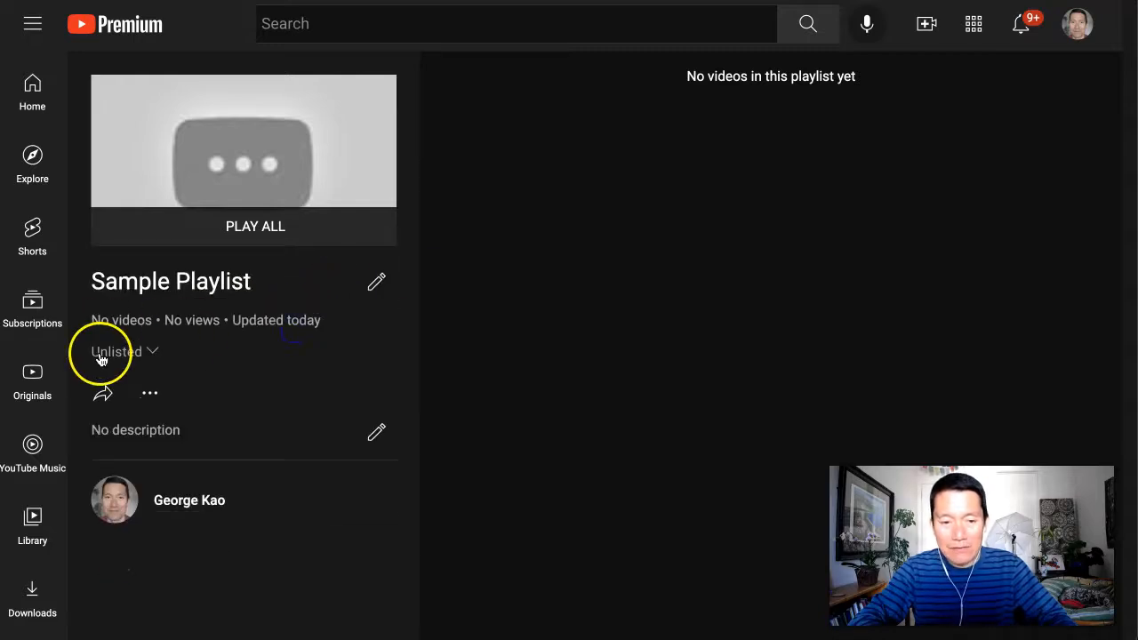
click(115, 352)
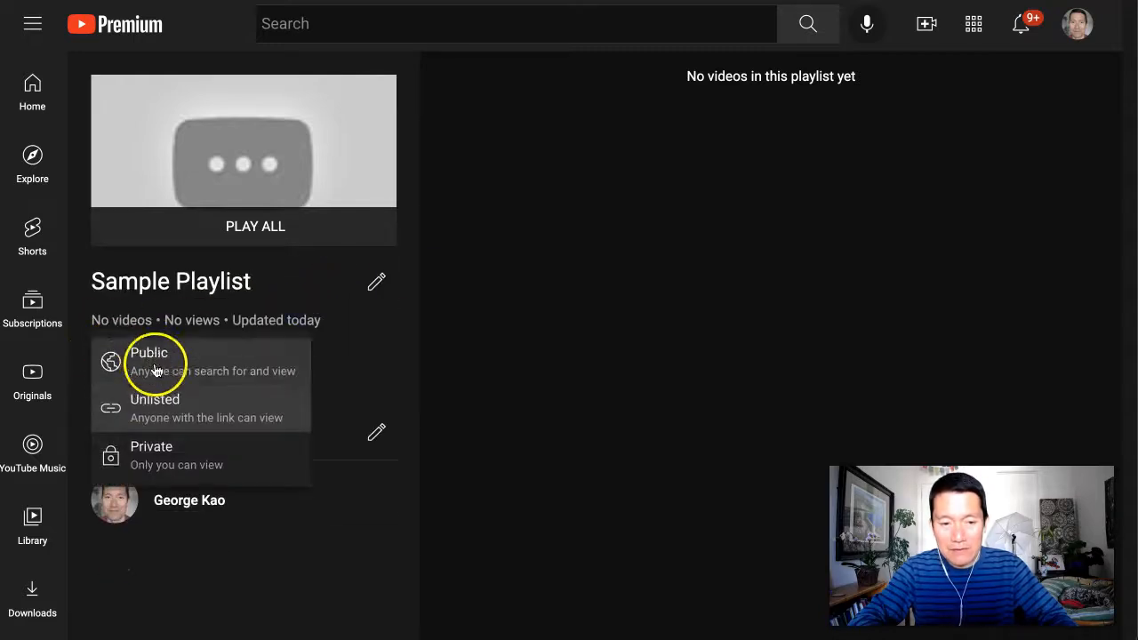
click(155, 399)
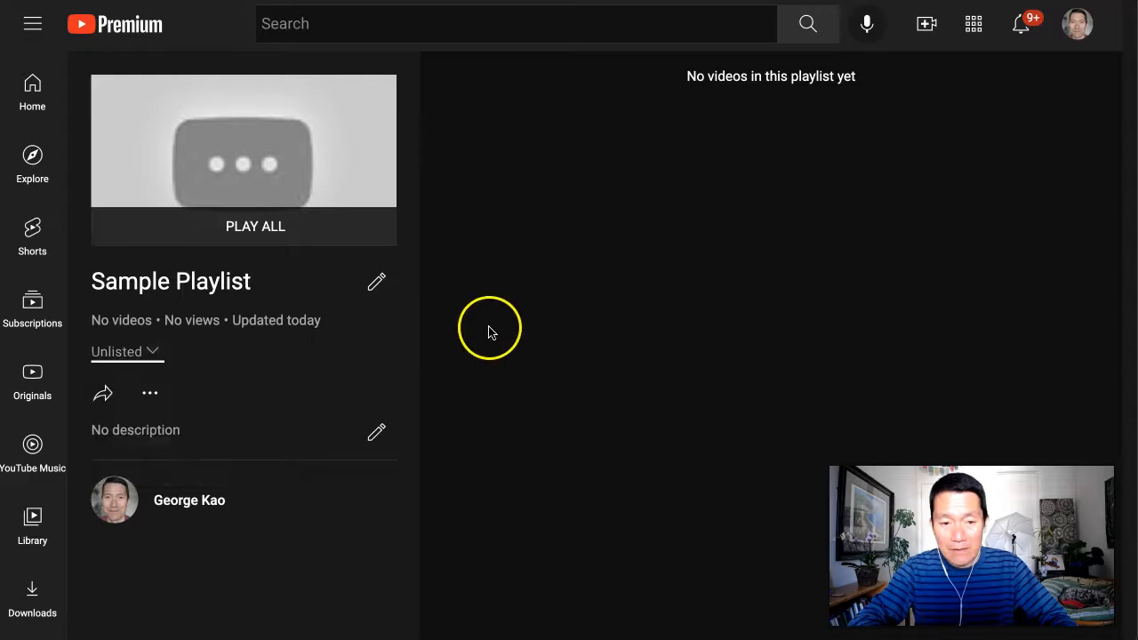
click(121, 352)
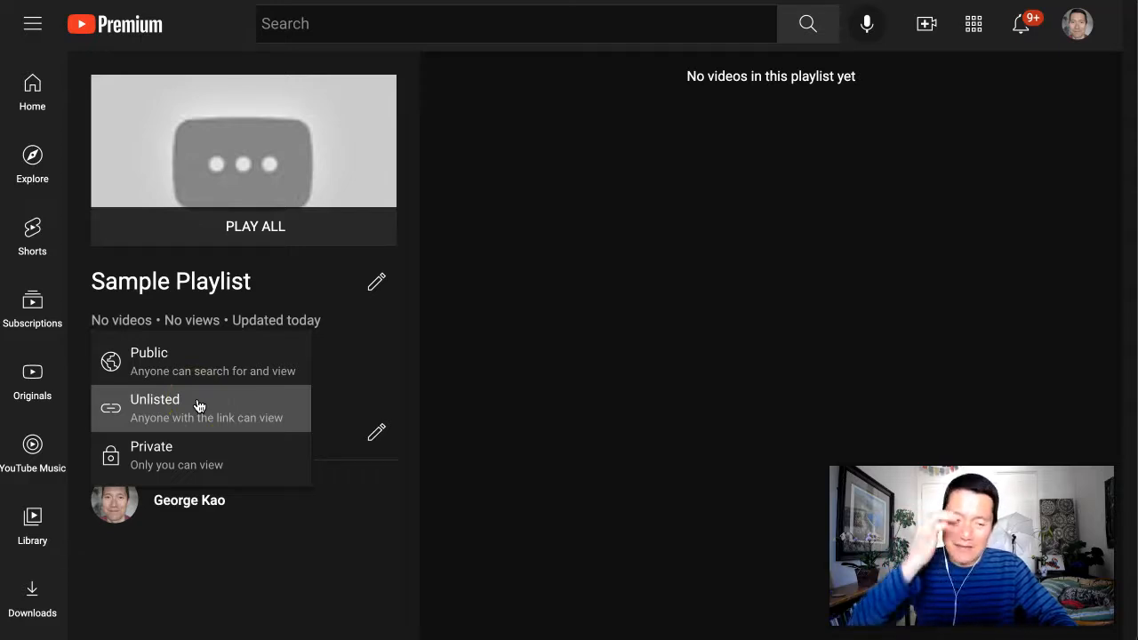
click(155, 407)
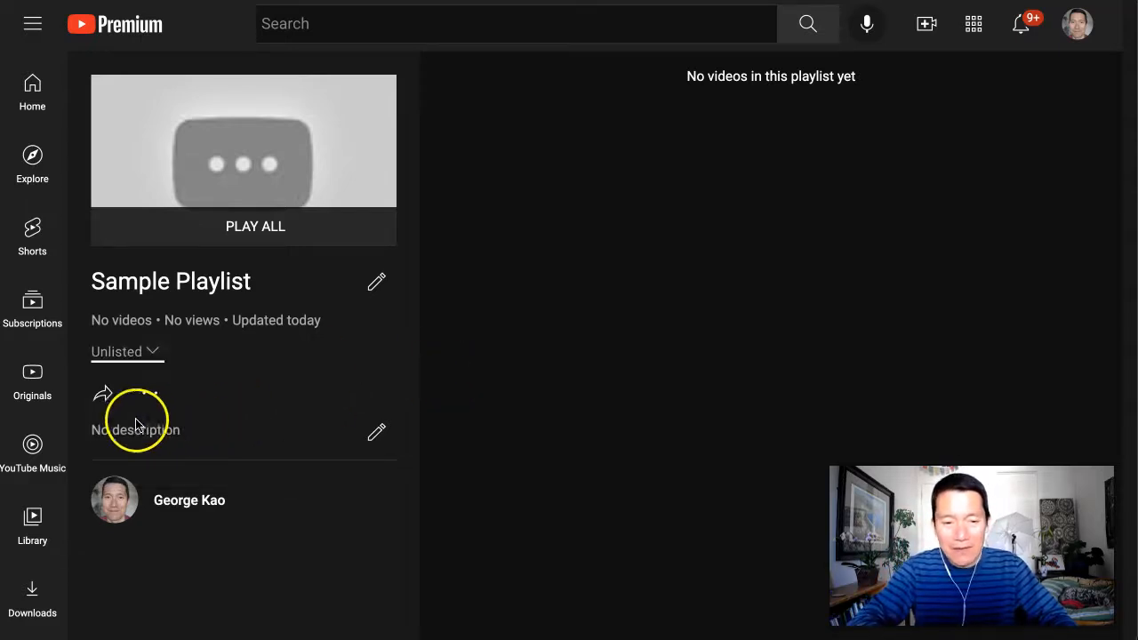
mouse_move(377, 438)
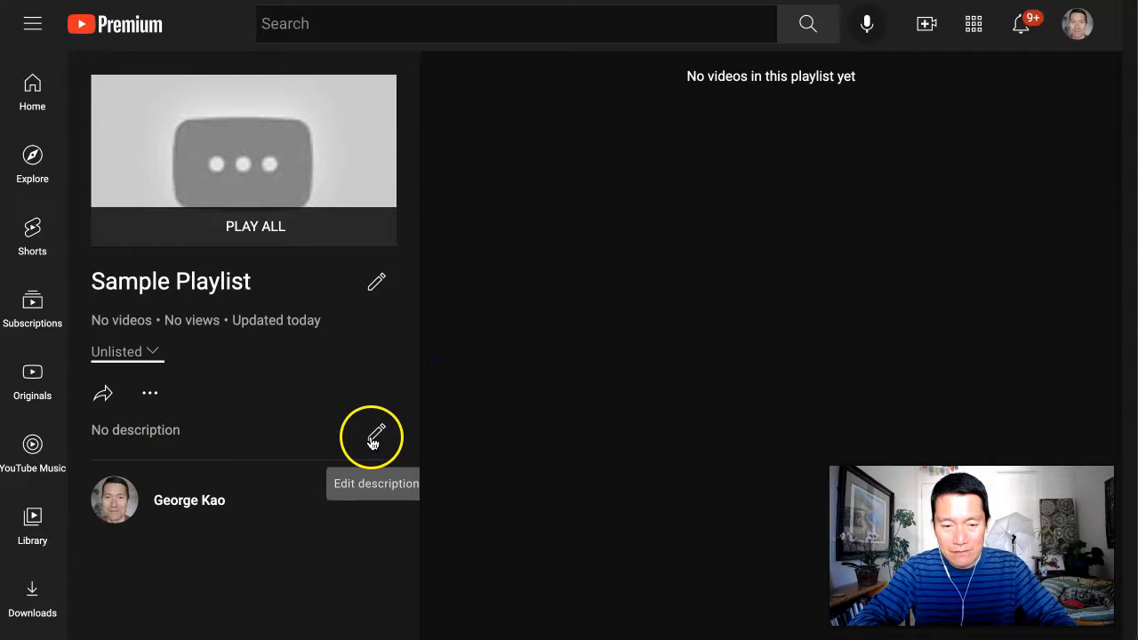
Step: Begin editing the empty description of Sample Playlist
click(373, 438)
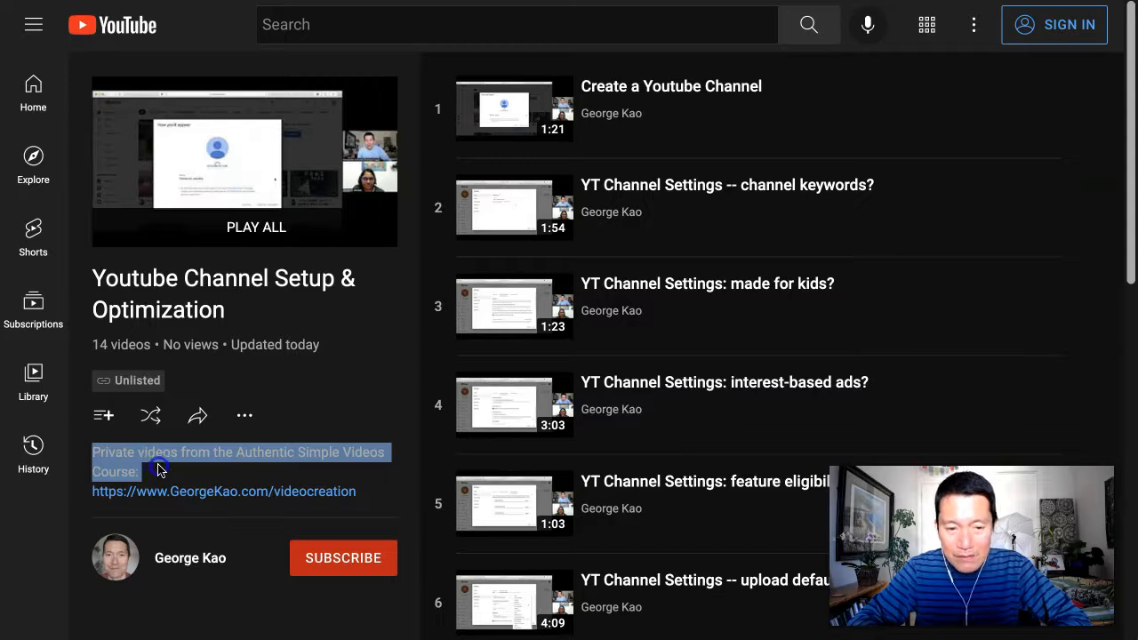
mouse_move(187, 501)
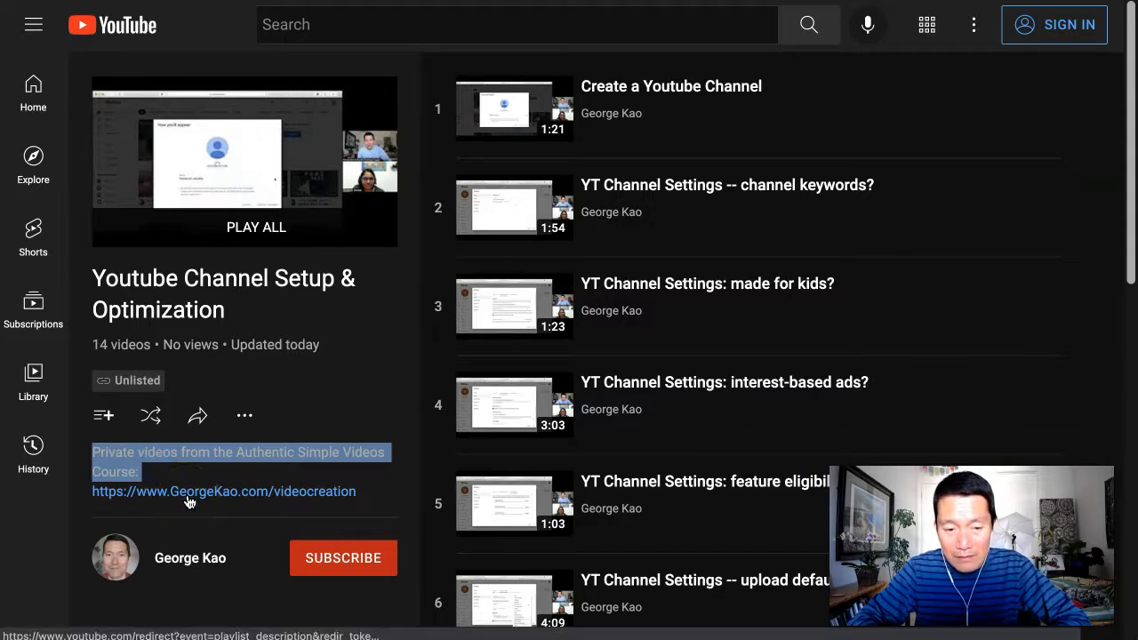
click(224, 491)
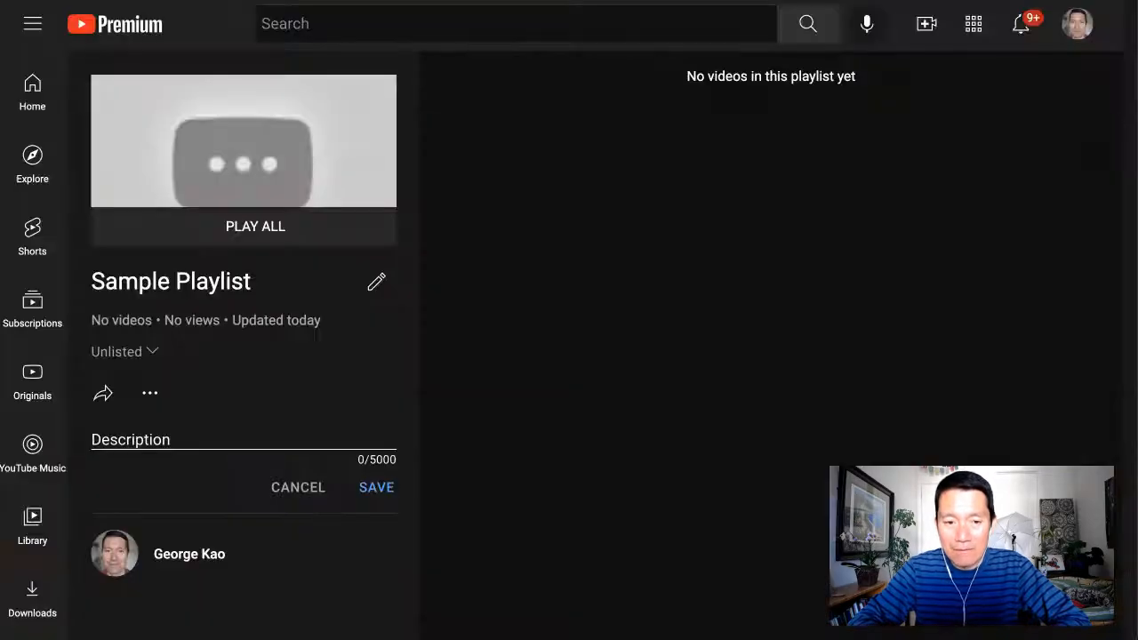
text(dsajk)
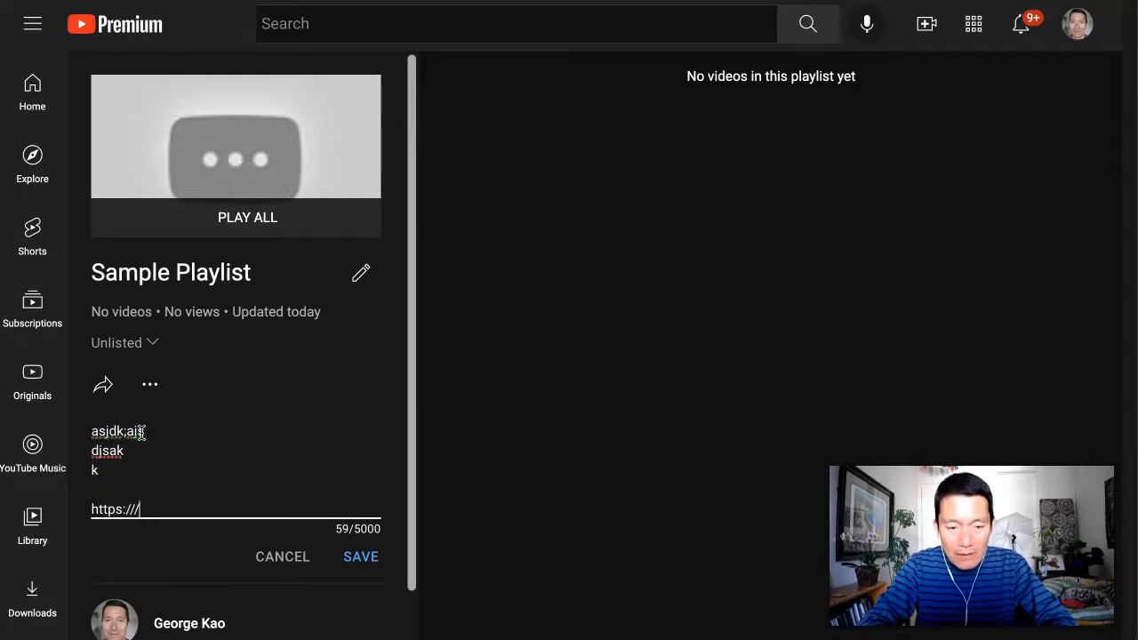
text(wwgeorgekao.com)
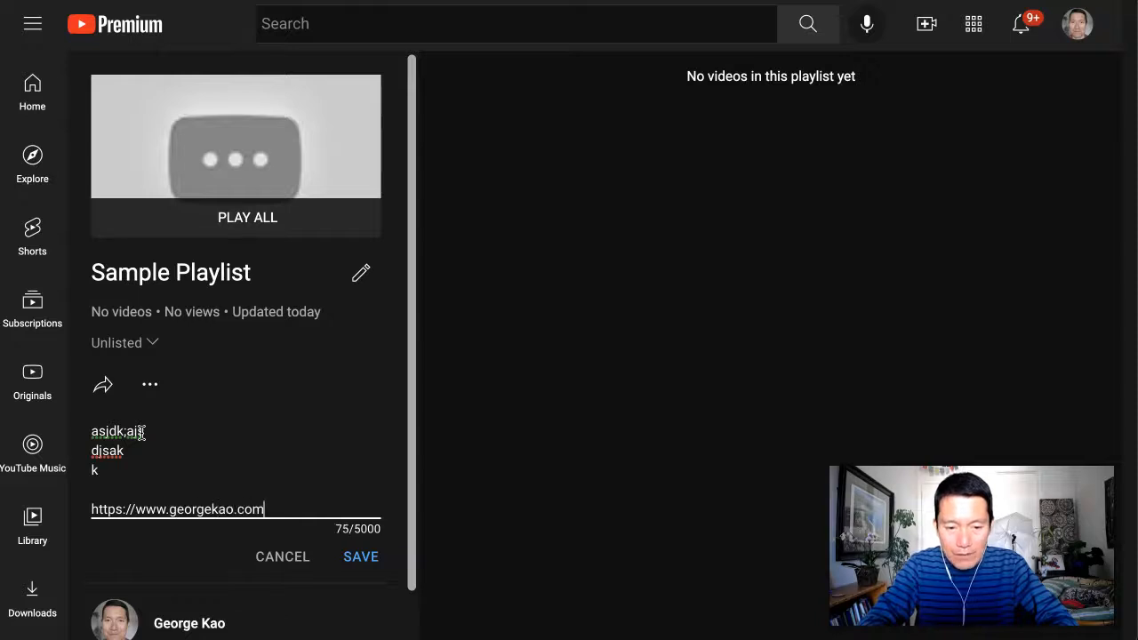
text(/dsakds)
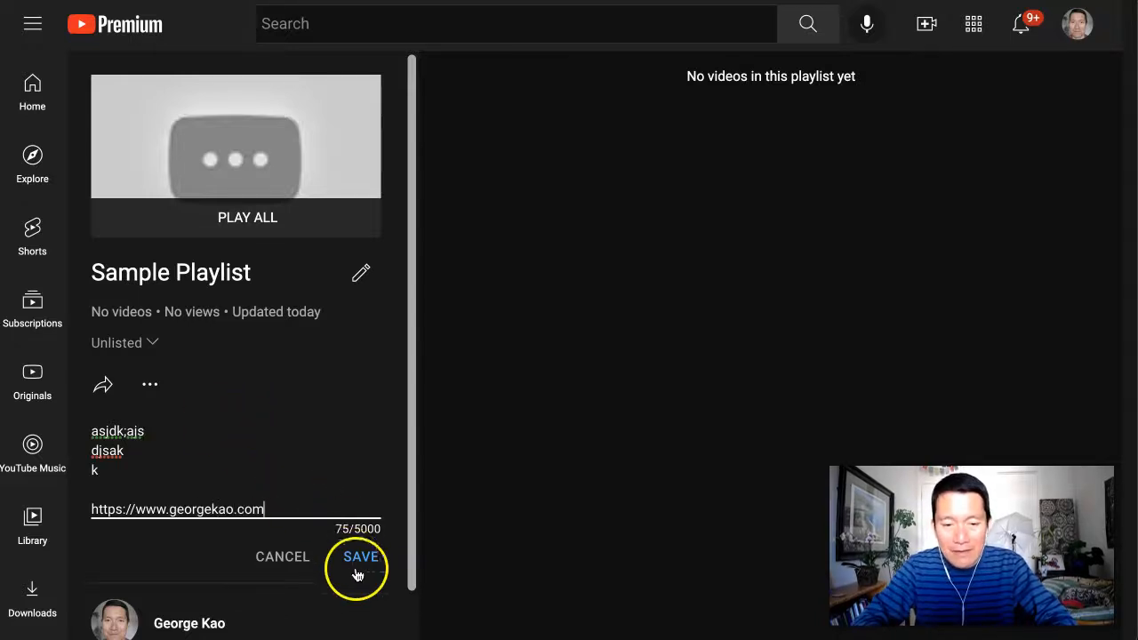
click(359, 556)
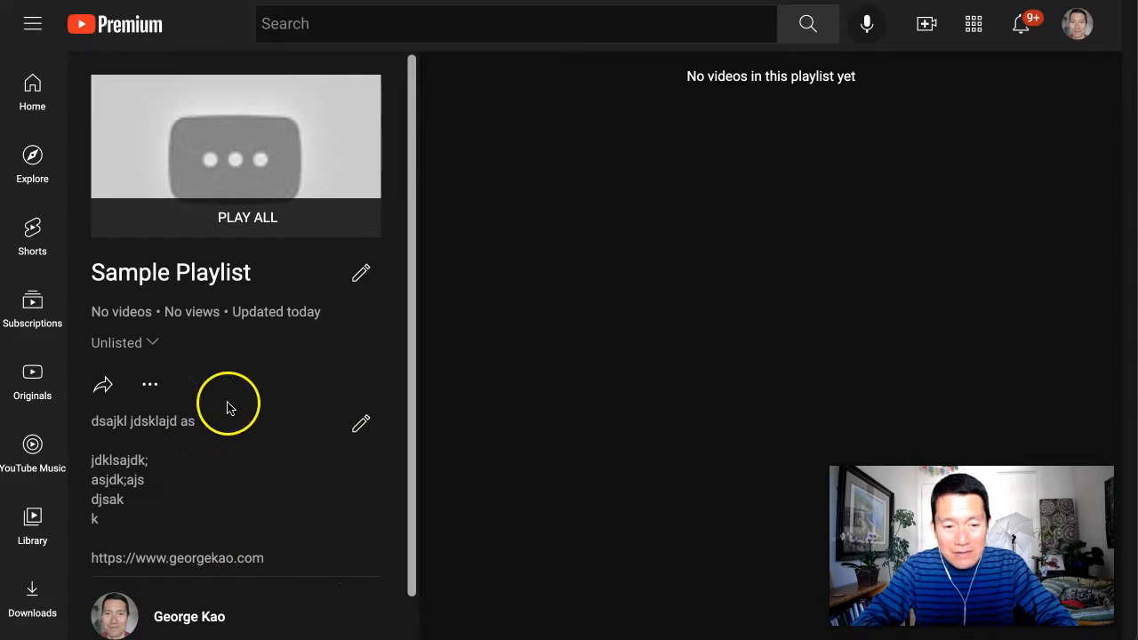
mouse_move(245, 435)
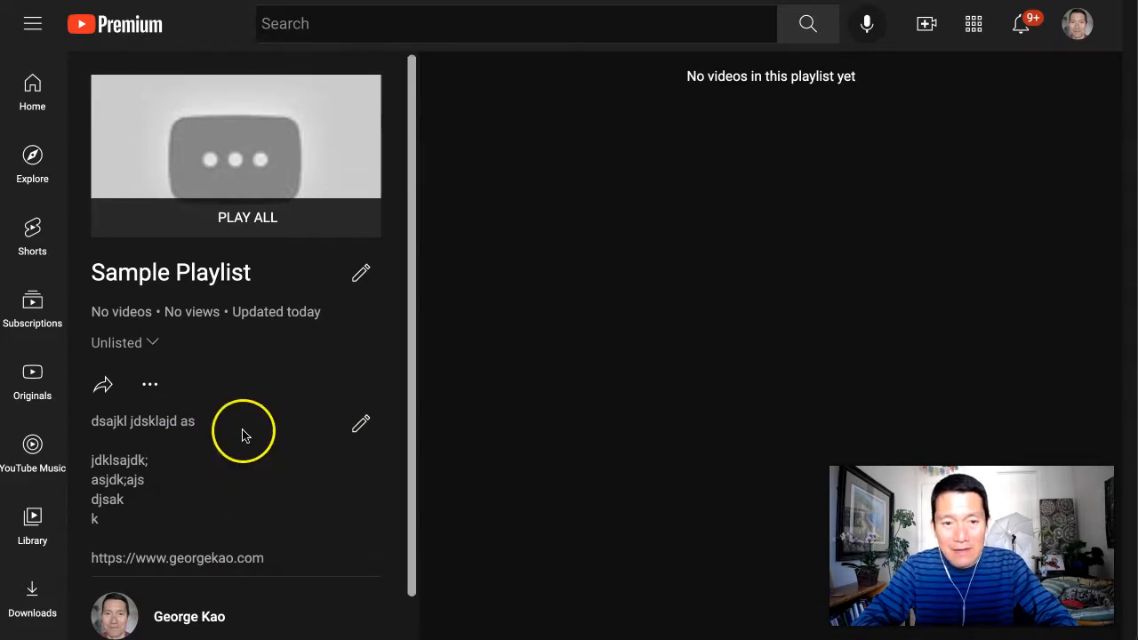
mouse_move(103, 384)
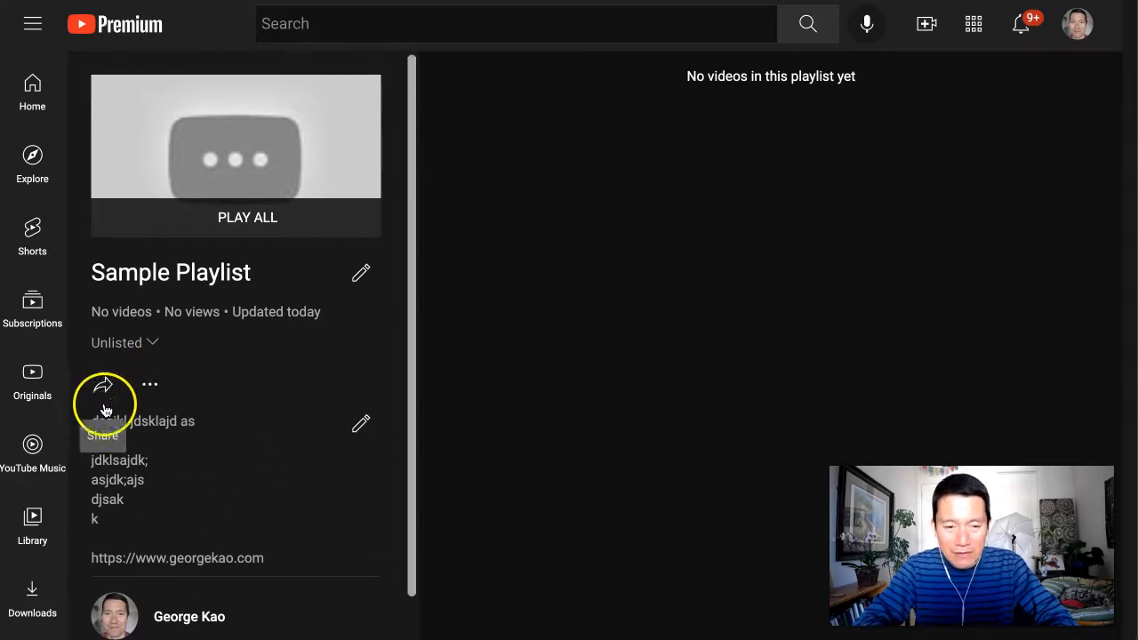
Step: Bring up Sample Playlist's sharing options and copy its share URL
click(103, 384)
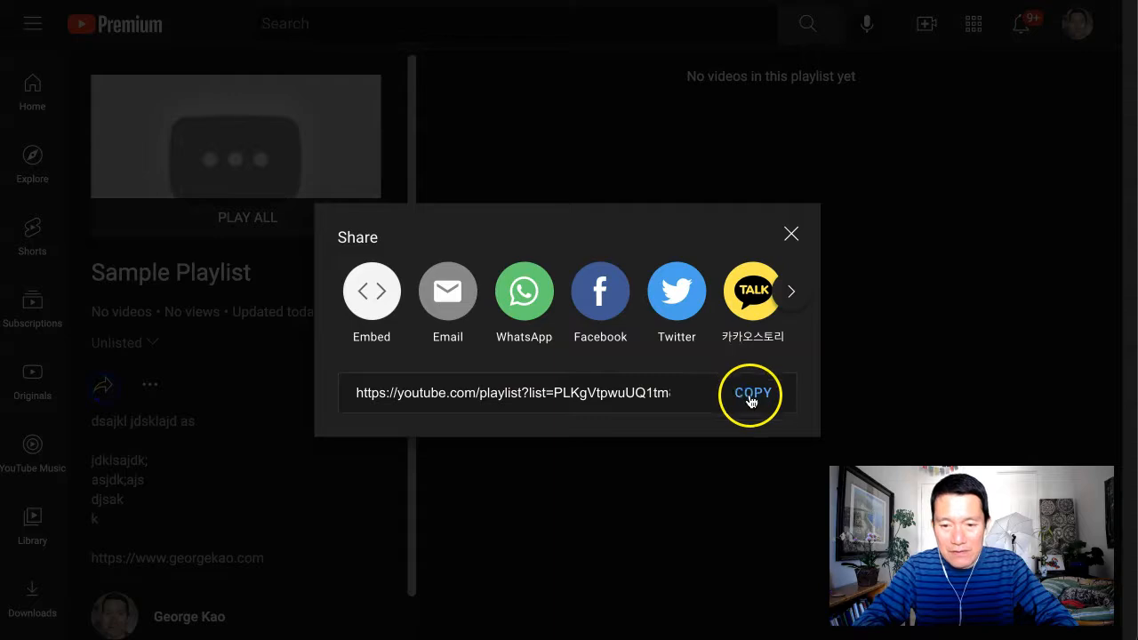
click(752, 393)
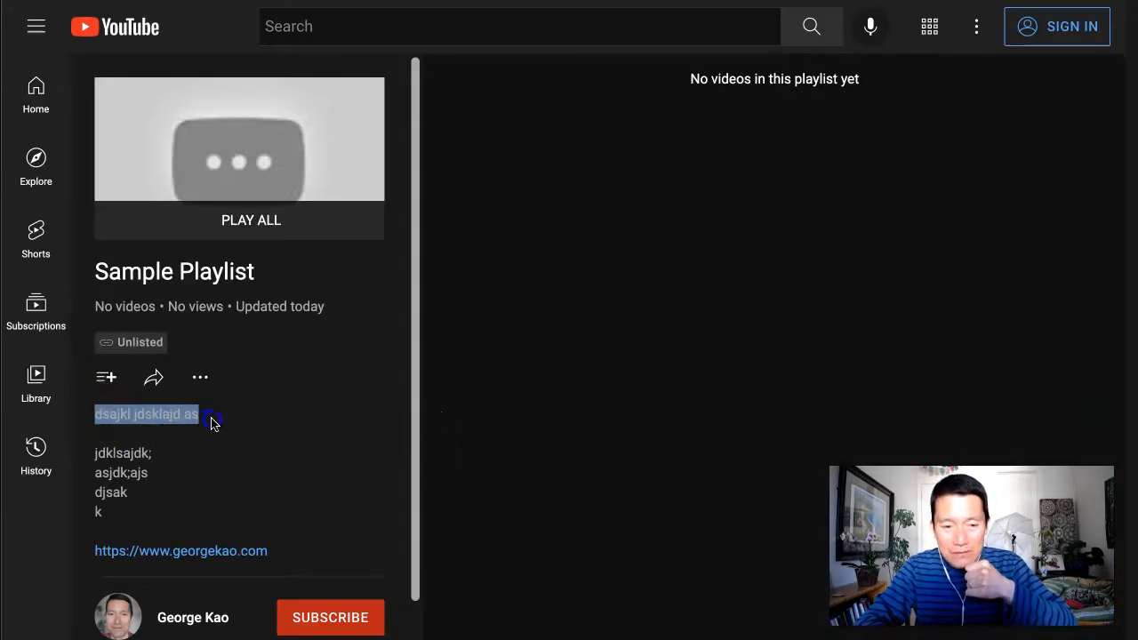
mouse_move(213, 554)
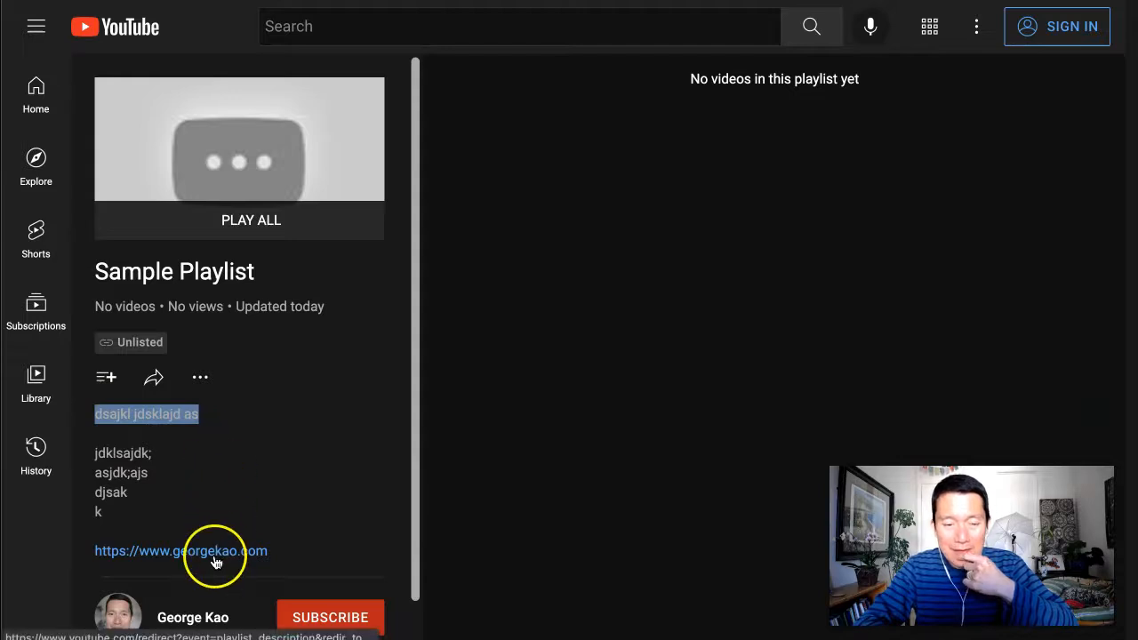
Step: Test the georgekao.com description link, close sharing, and select the link line
click(153, 377)
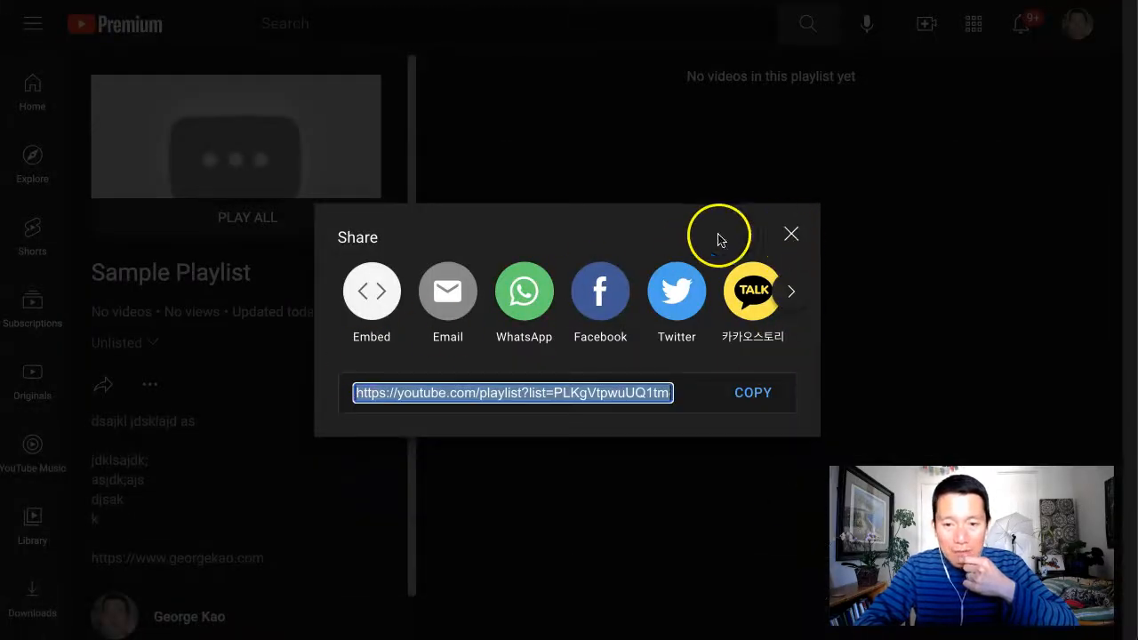
click(790, 235)
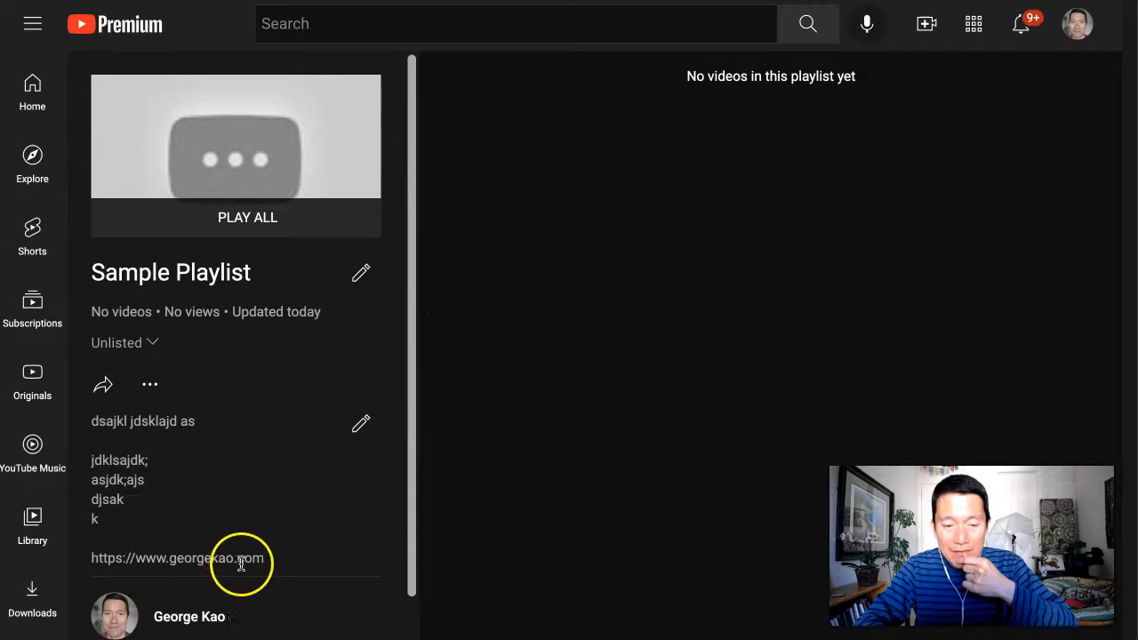
triple_click(178, 558)
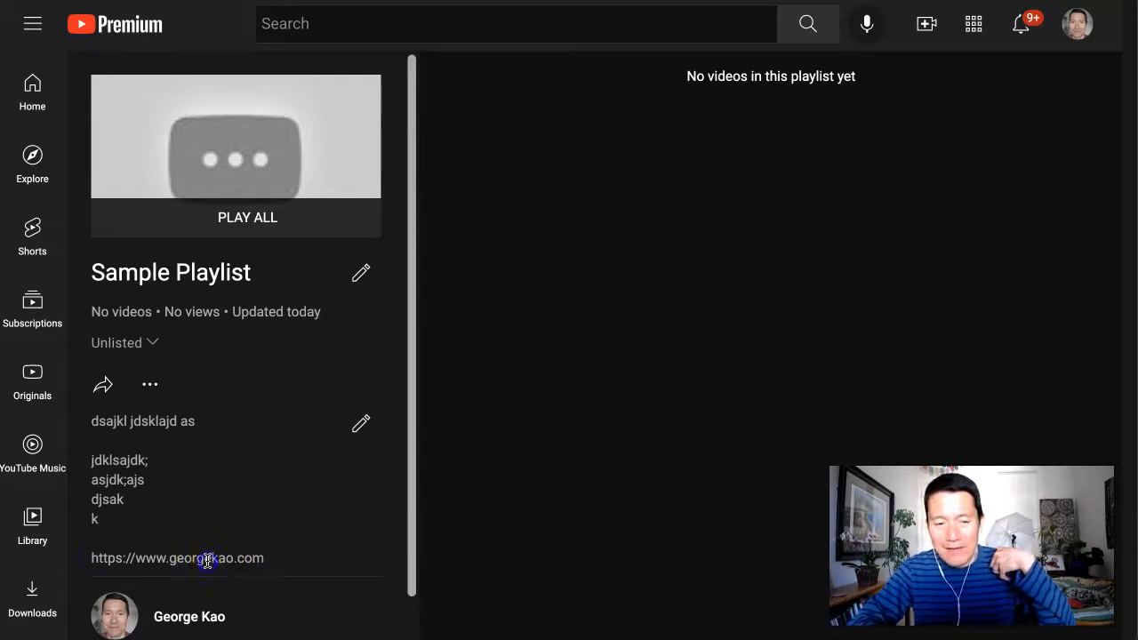
mouse_move(359, 466)
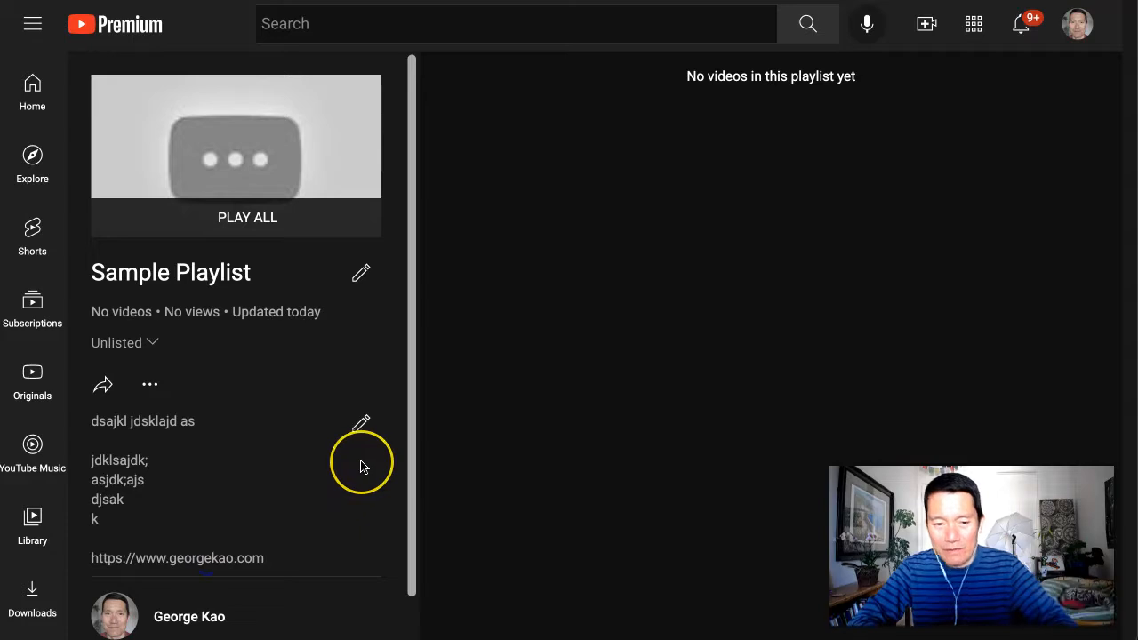